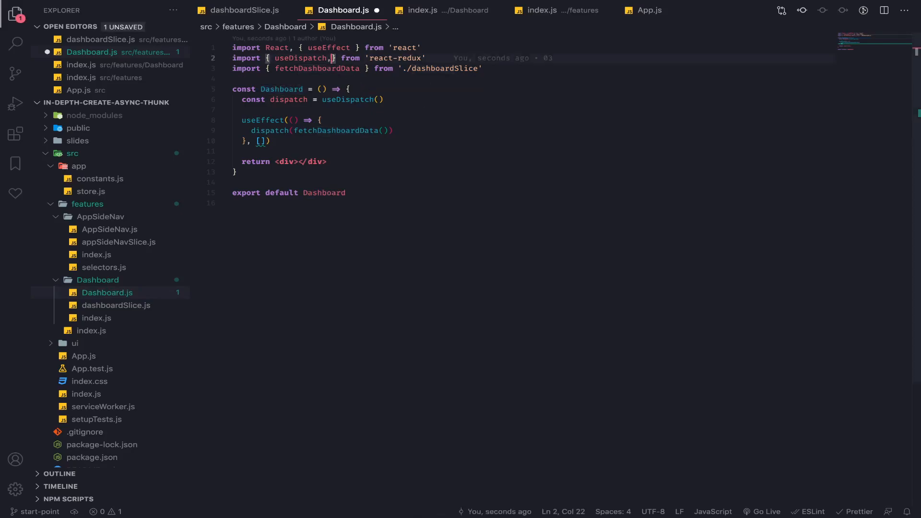
- Import useSelector from react-redux and Placeholder, Message from rsuite into Dashboard.js
type("useSelector")
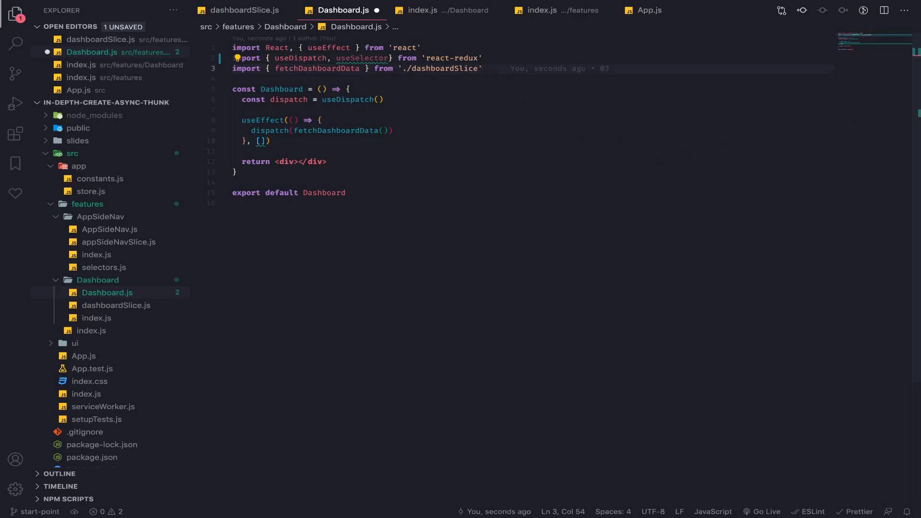
type("import { Placeholder, Message } from 'rsuite'")
type("import { HTTP_STATUS } from '../../app/constants'")
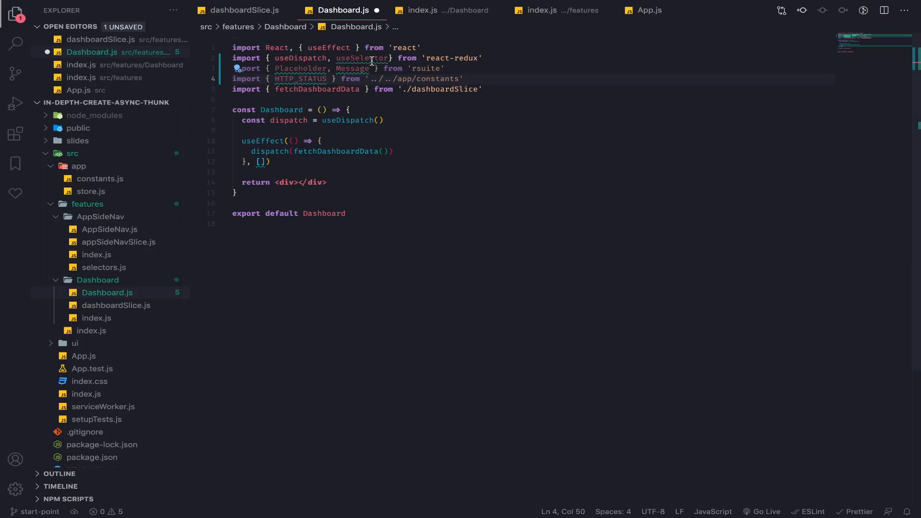
- Begin a const laoding = useSelector( read inside the Dashboard component
double_click(361, 58)
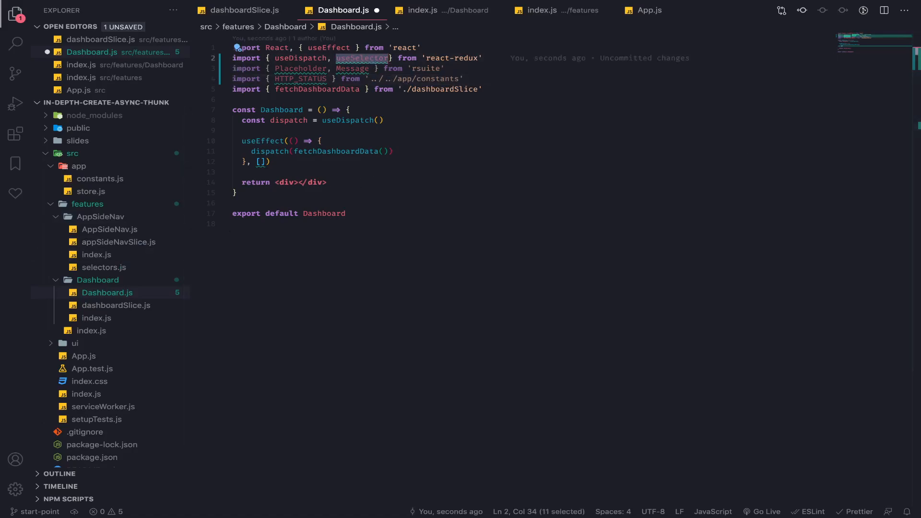
type("const")
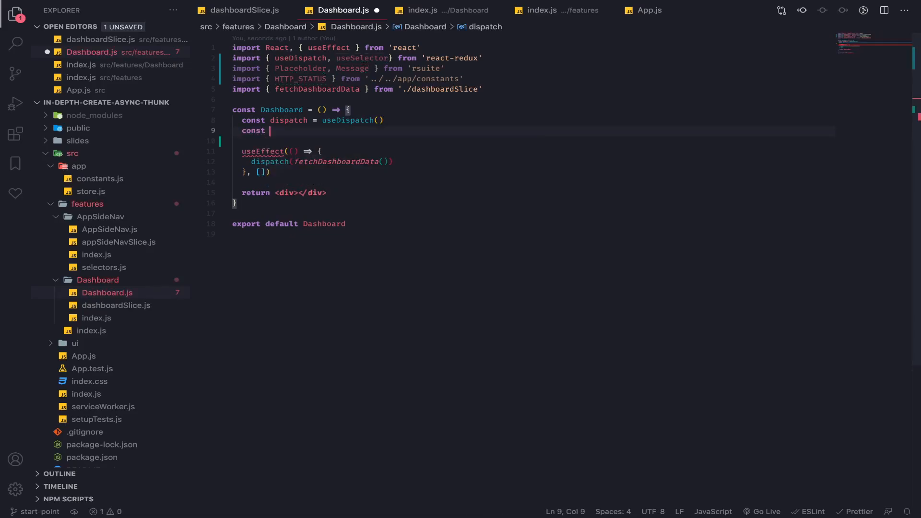
type("laoding =")
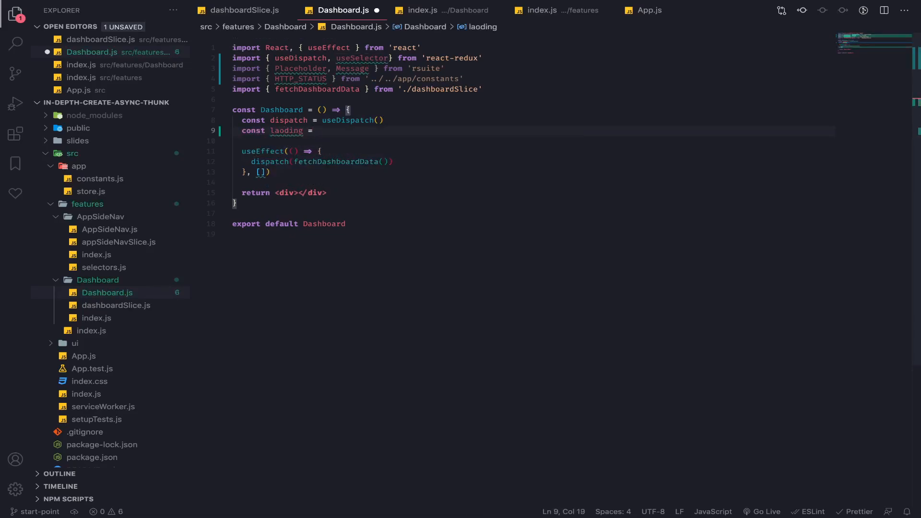
type("useSelector")
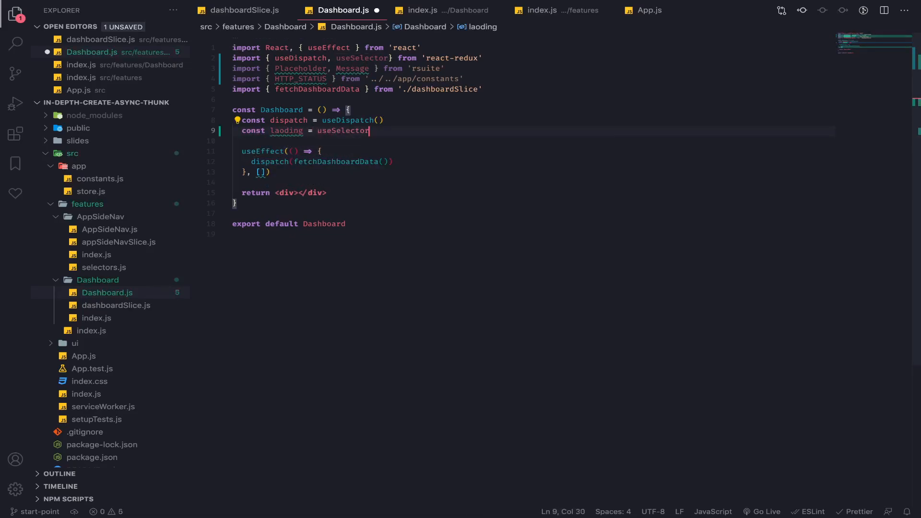
type("(")
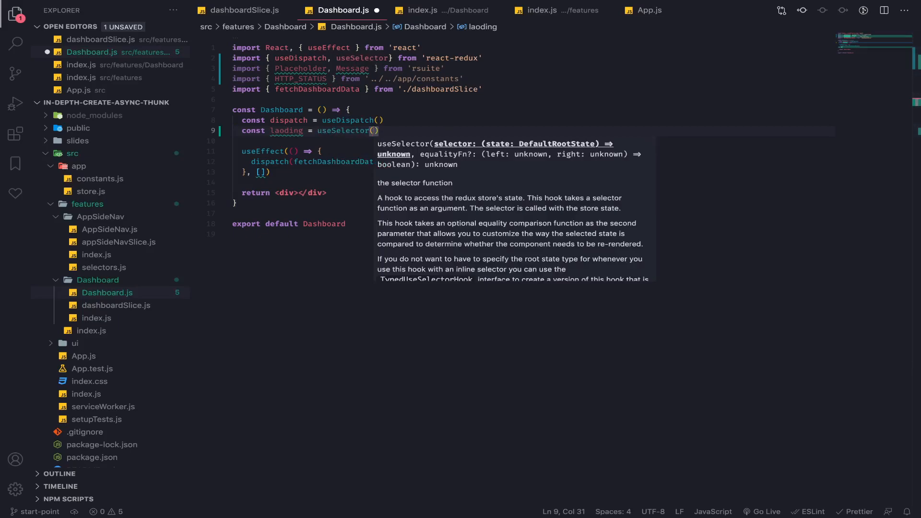
- Create a new selectors.js file inside the Dashboard folder
right_click(98, 279)
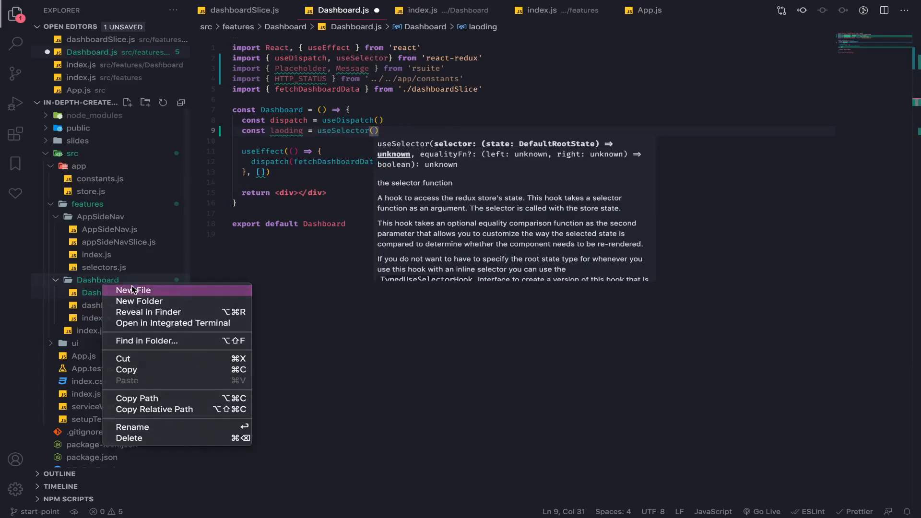
left_click(134, 290)
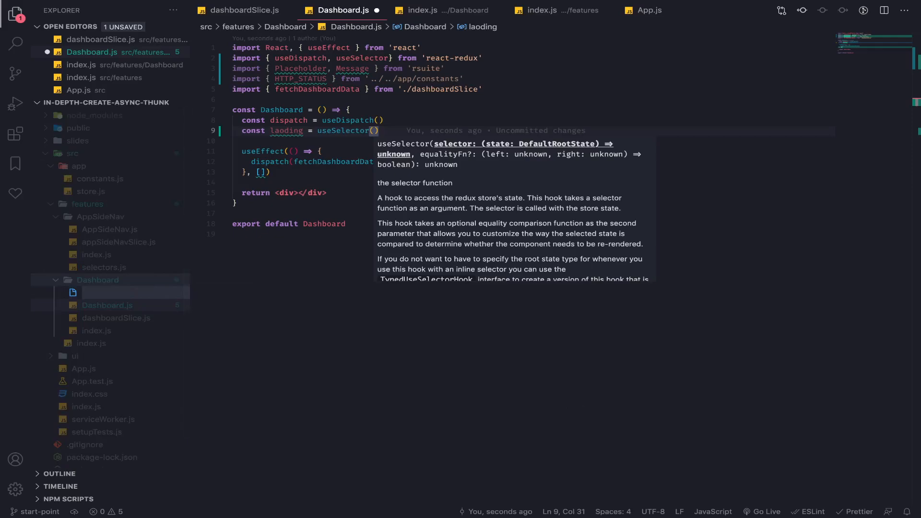
mouse_move(242, 298)
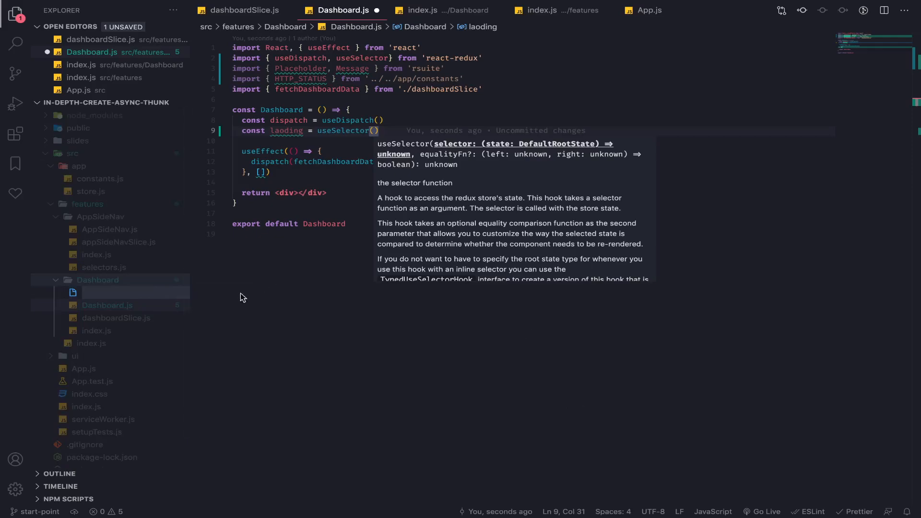
type("selectLoadingStatus =")
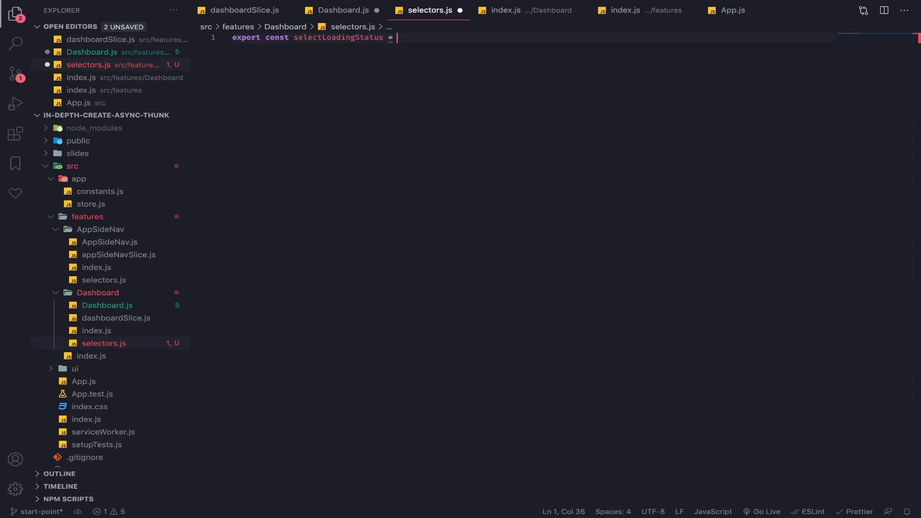
type("x")
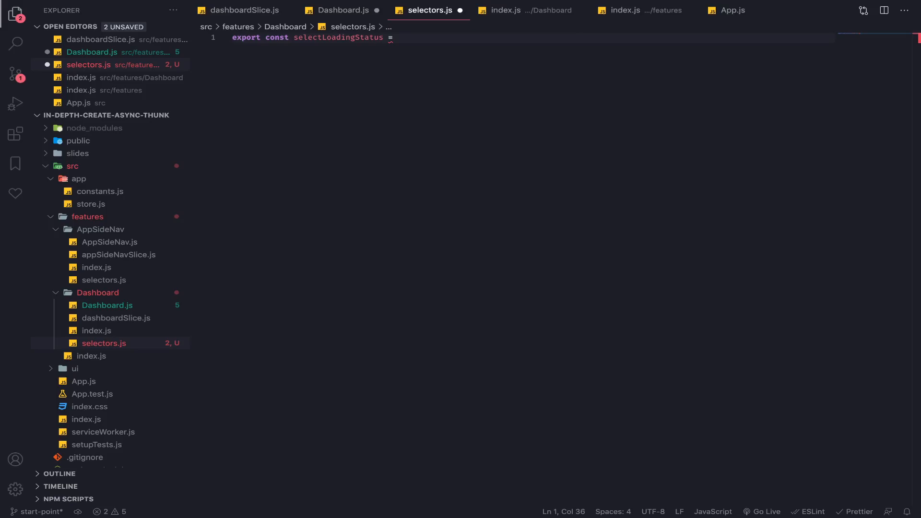
- Draft selectLoadingStatus returning the dashboard loading status from state
type("({ dashboard }) => dashboard.loading")
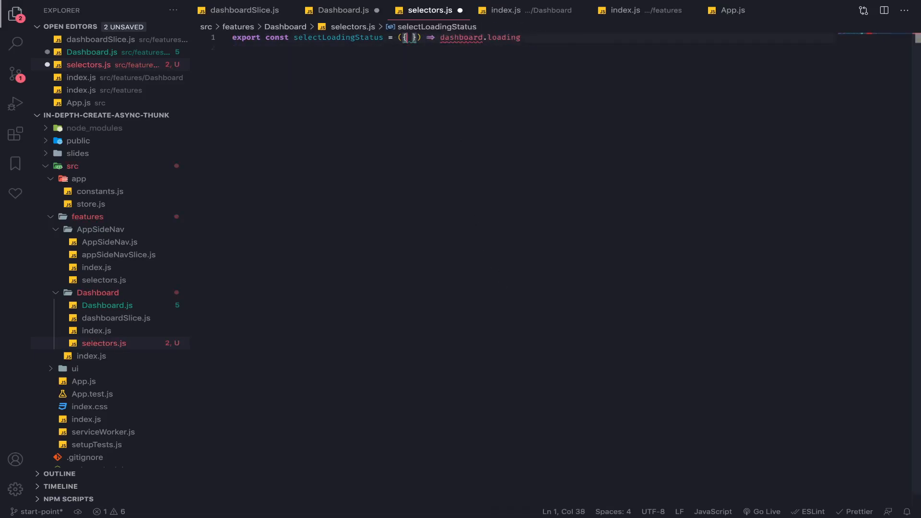
type("state")
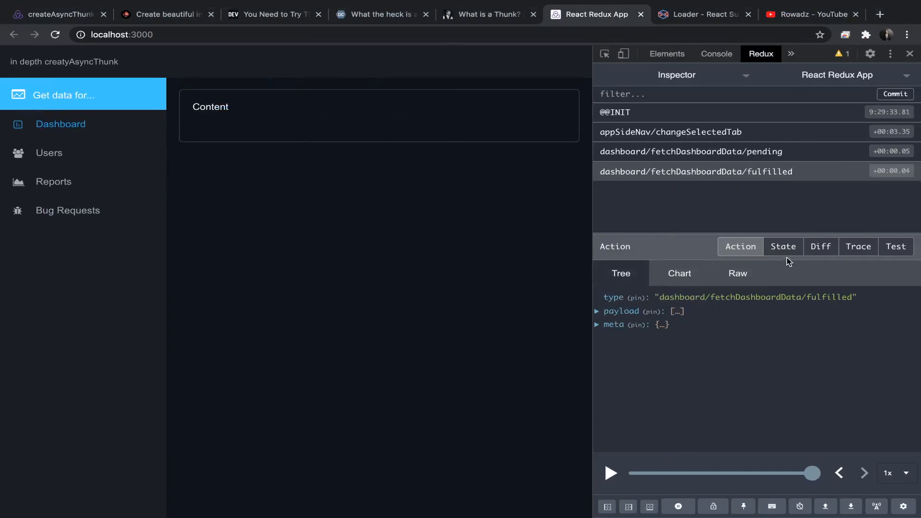
- Inspect the store state after fetchDashboardData/fulfilled in Redux DevTools
left_click(783, 246)
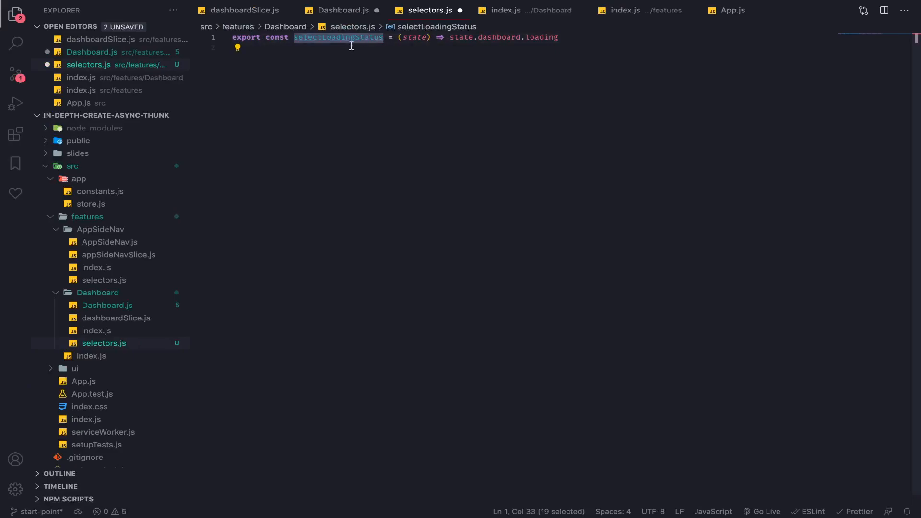
- Rewrite selectLoadingStatus as ({ dashboard }) => dashboard.loading and return to Dashboard.js to use it
left_click(344, 10)
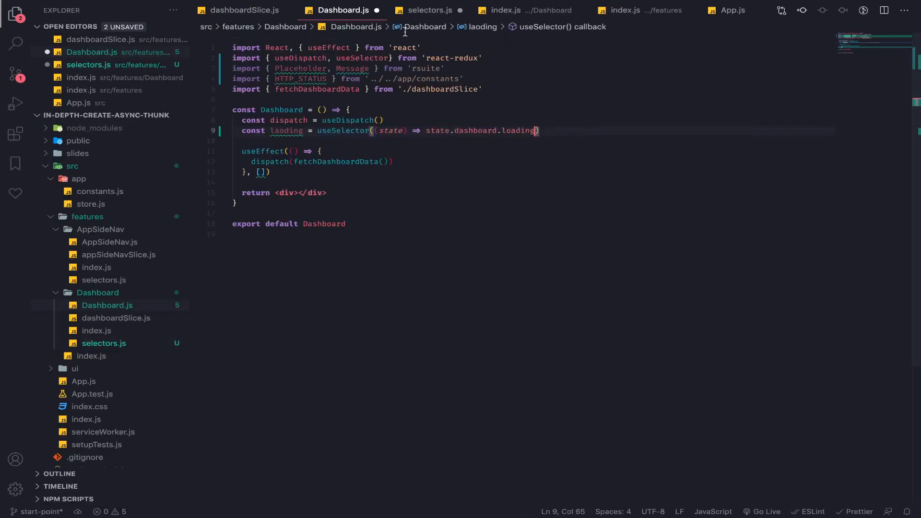
left_click(430, 9)
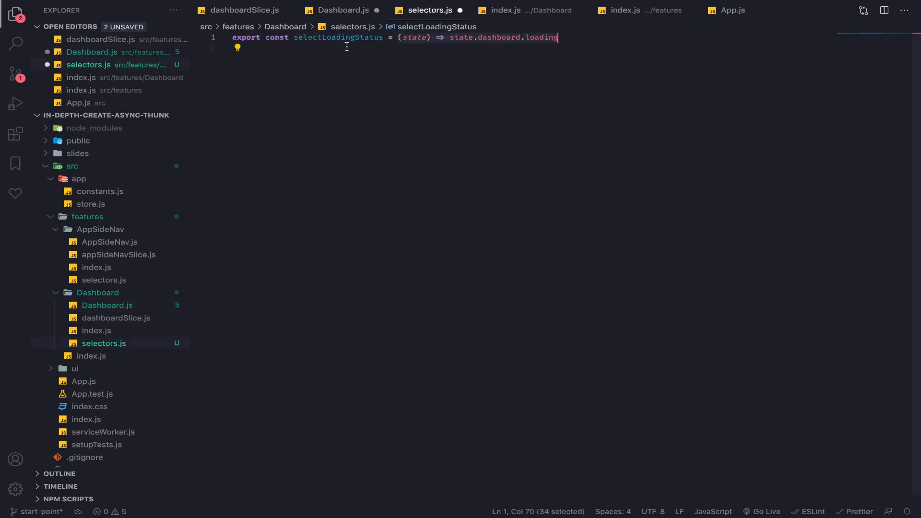
mouse_move(395, 37)
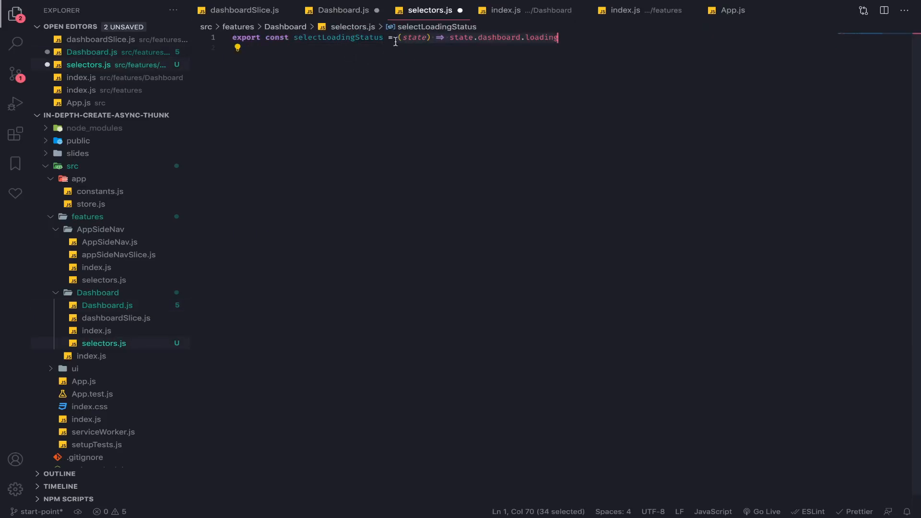
left_click(343, 9)
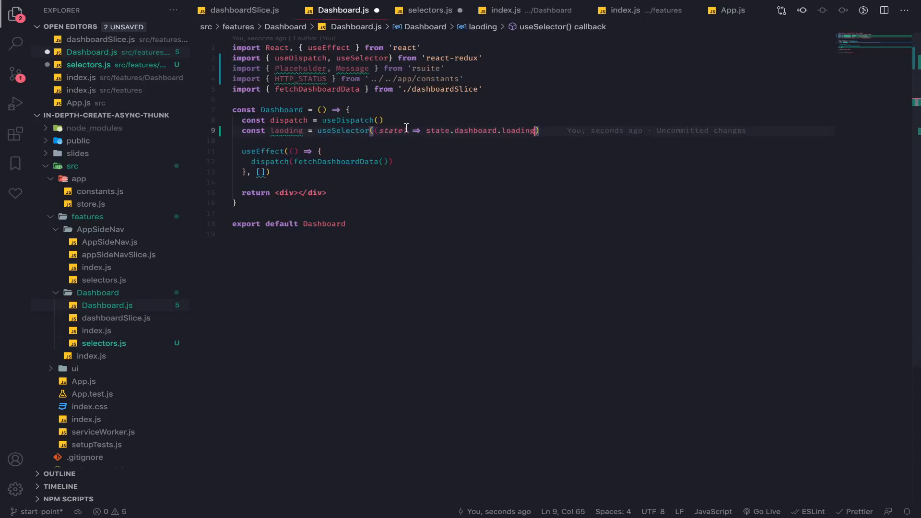
left_click(430, 10)
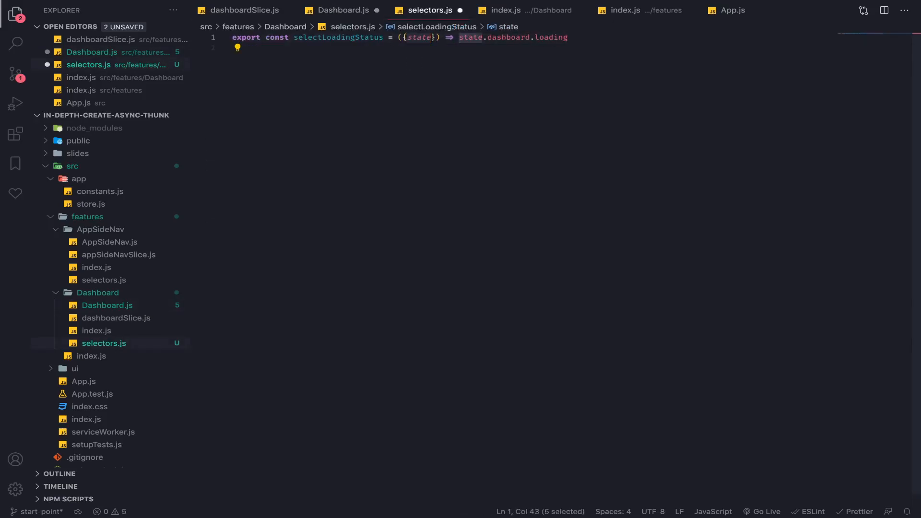
type("dashboard")
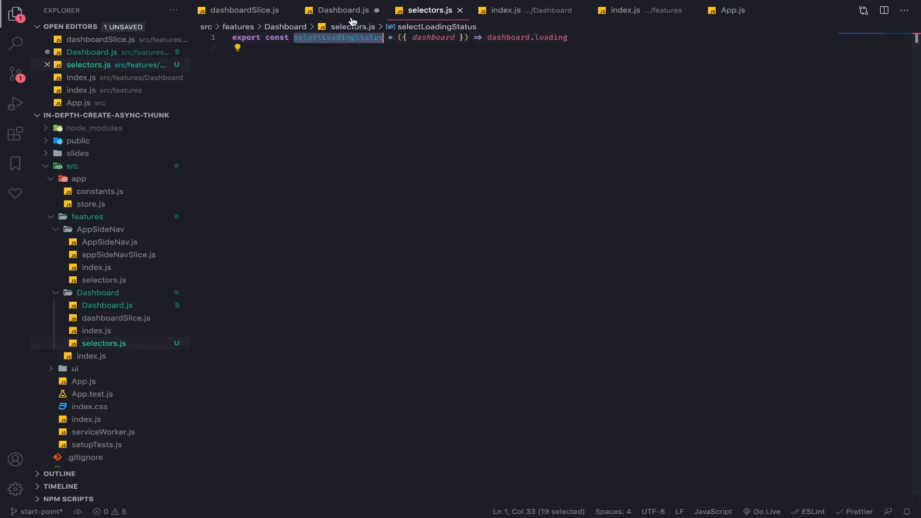
left_click(344, 9)
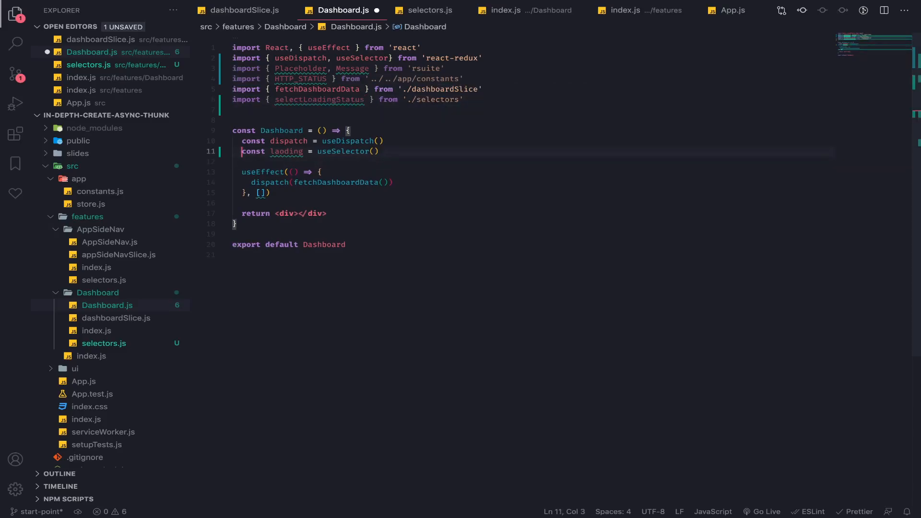
- Pass selectLoadingStatus to useSelector and start a loading === PENDING && condition in the render
type("selectLoadingStatus")
type("{loading === HTTP_STATUS.PENDING ? ")
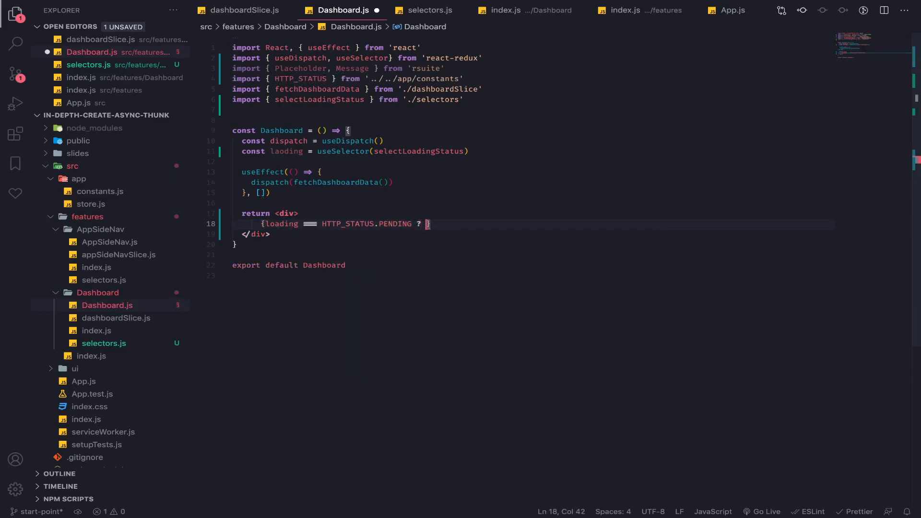
type("'' : ''")
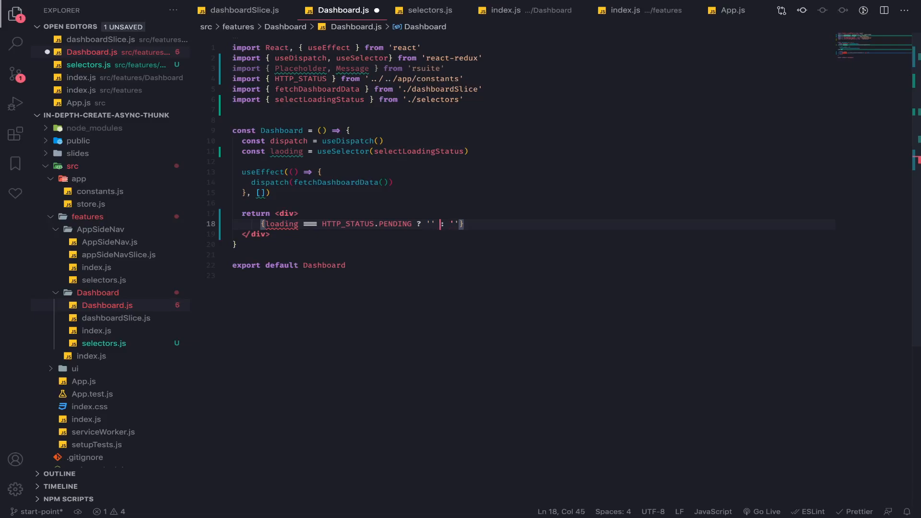
type("<")
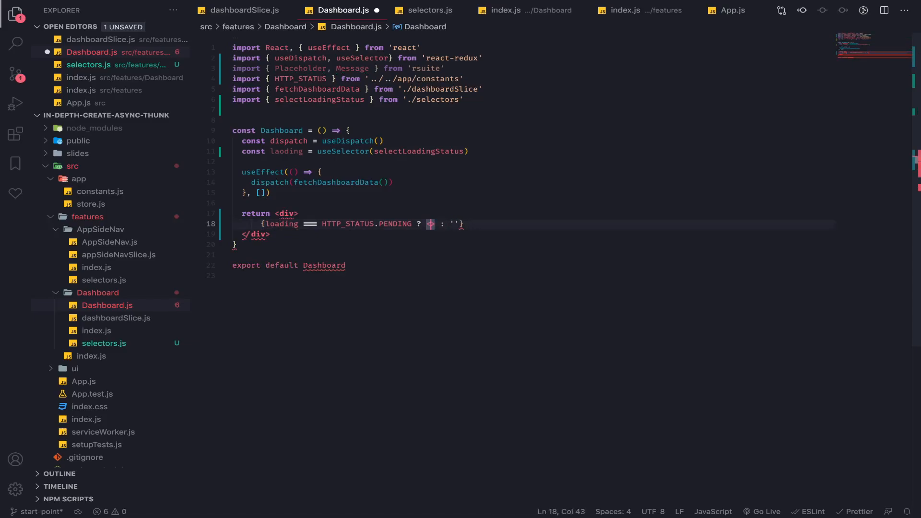
key("Backspace")
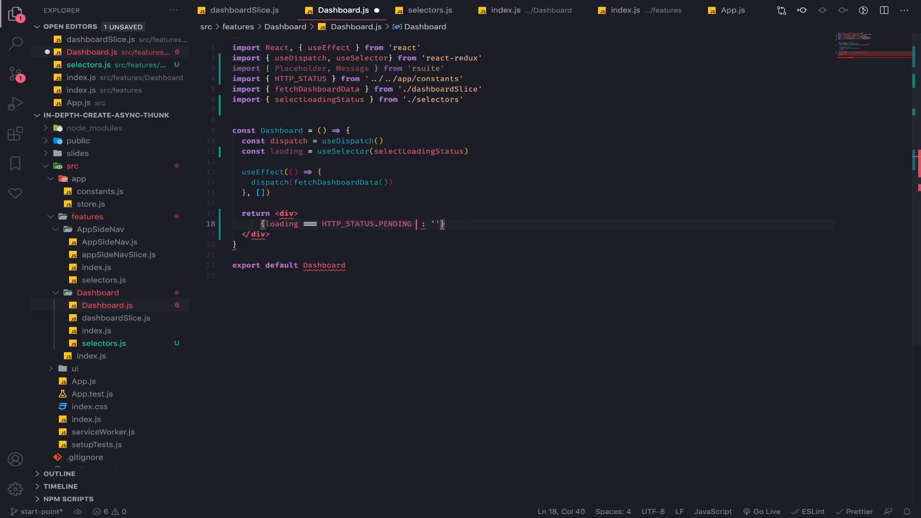
type("&&")
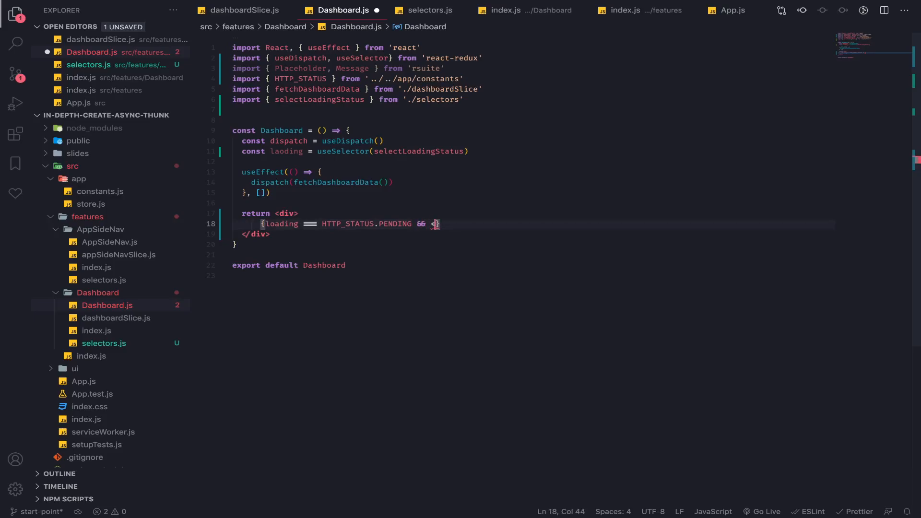
- Render an active Placeholder.Paragraph with marginTop 30 and rows 5 while pending
type("<Placeholder.Paragraph style={{")
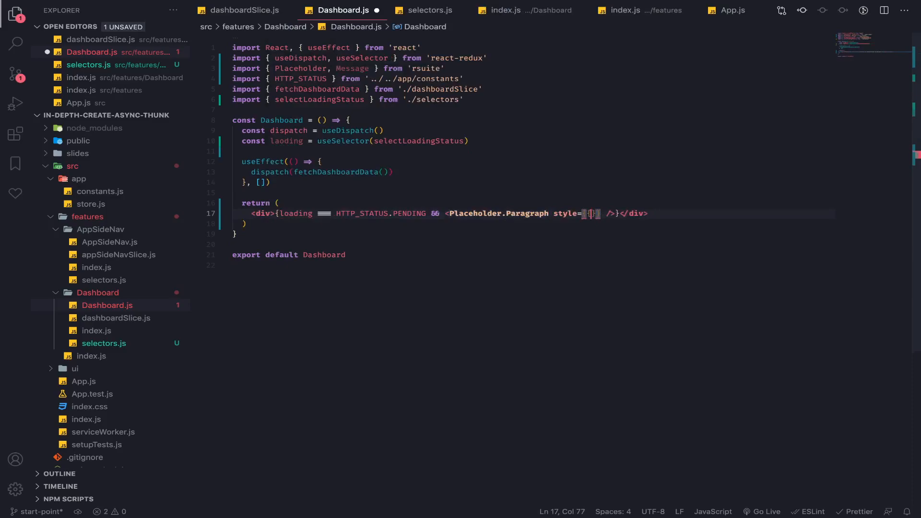
type("marginTop:")
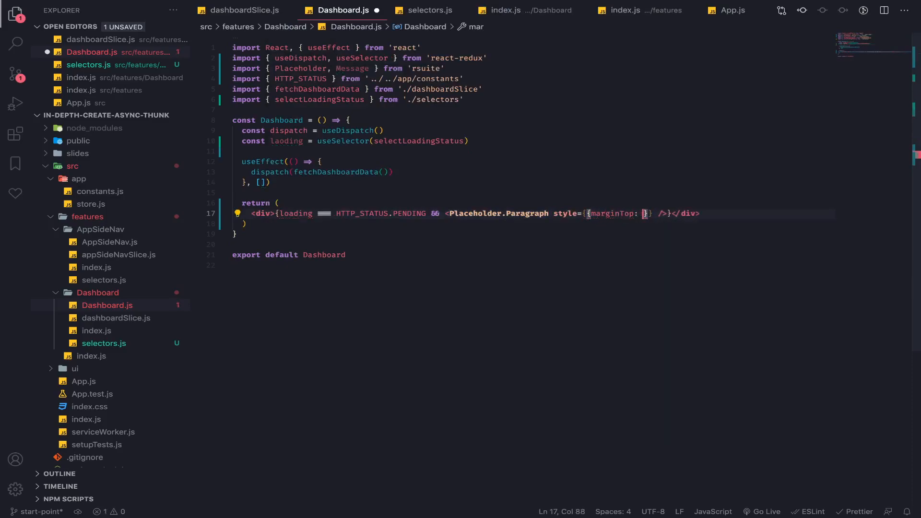
type("30,")
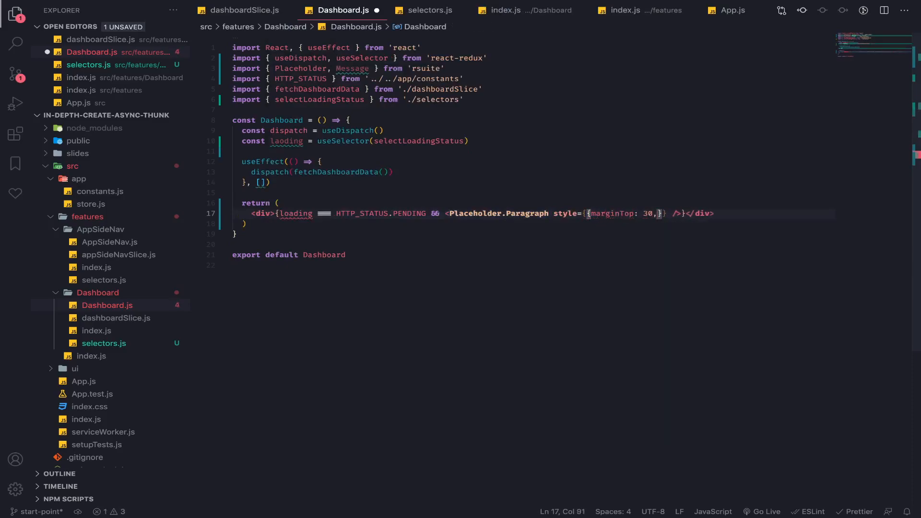
type("rows={5} active")
type("{l")
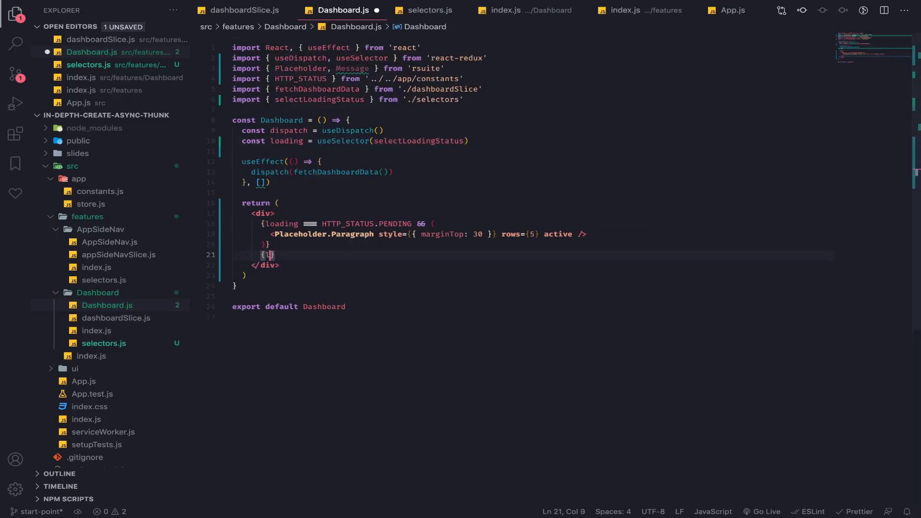
- Render a closable error Message with icon, title Error and a TODO REST API description when loading is REJECTED
type("loading ===")
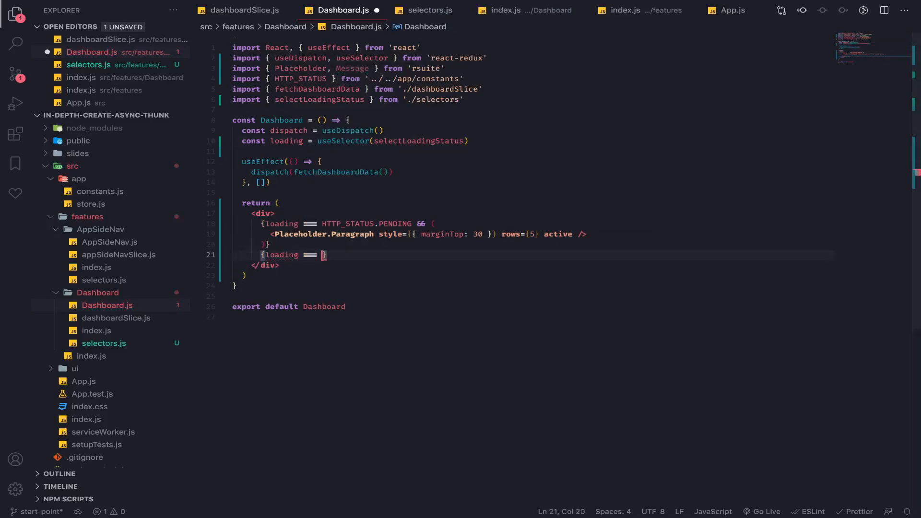
type("HTTP_STATUS.")
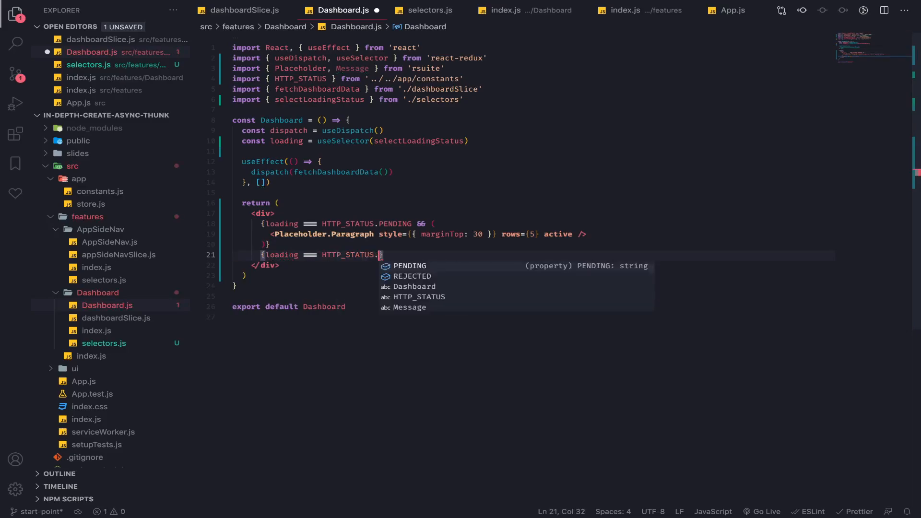
type("REJECTED")
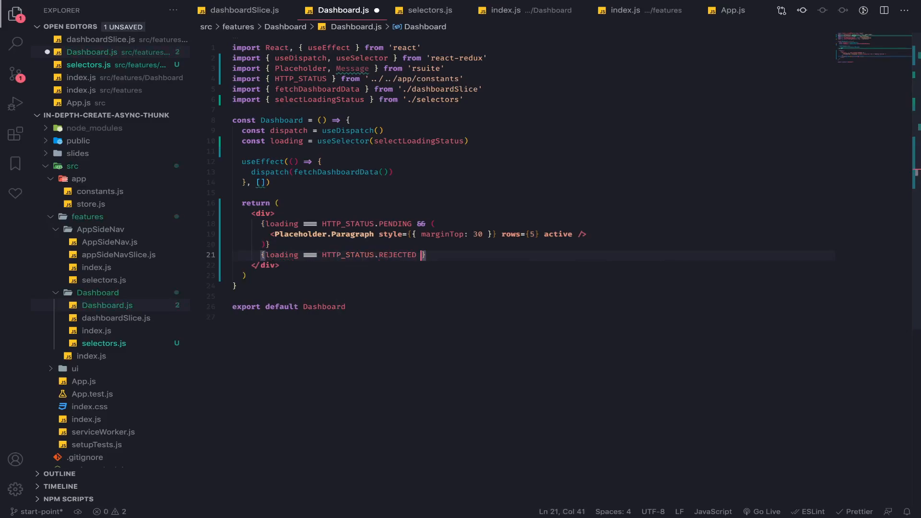
type("&& (")
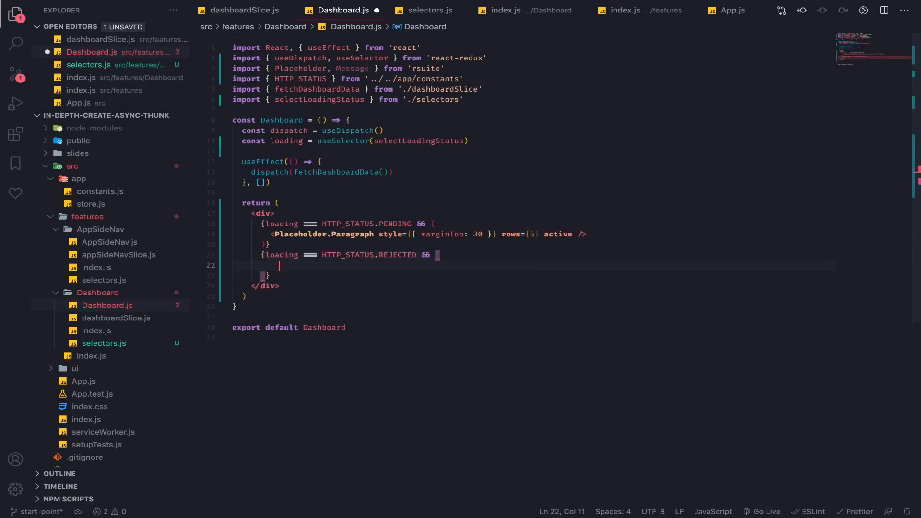
type("<Message")
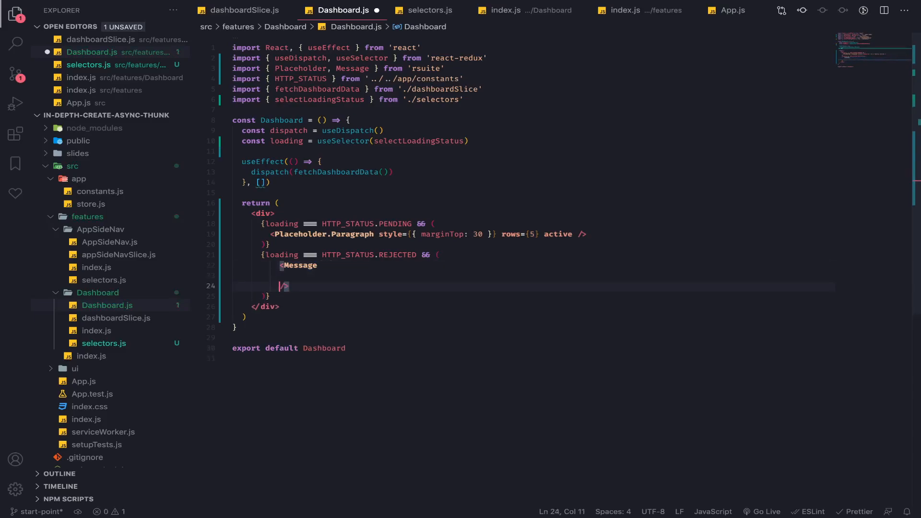
type("s")
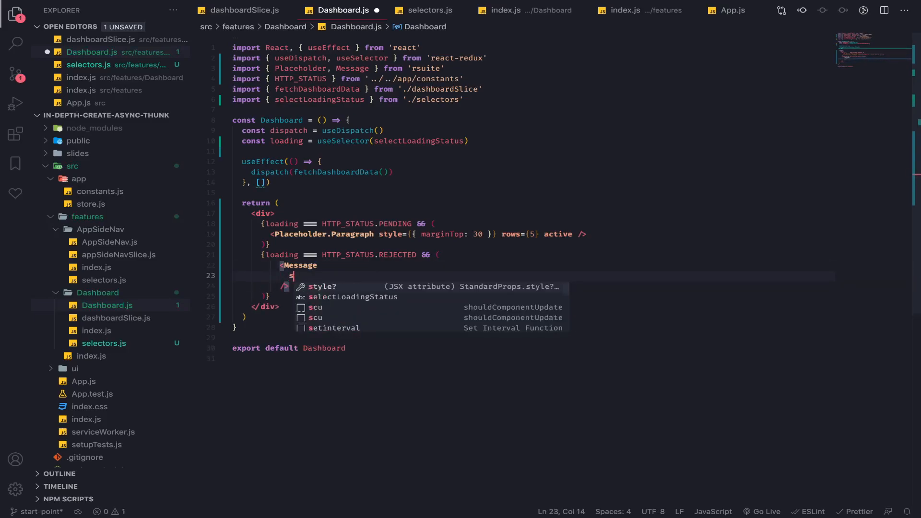
type("howIcon")
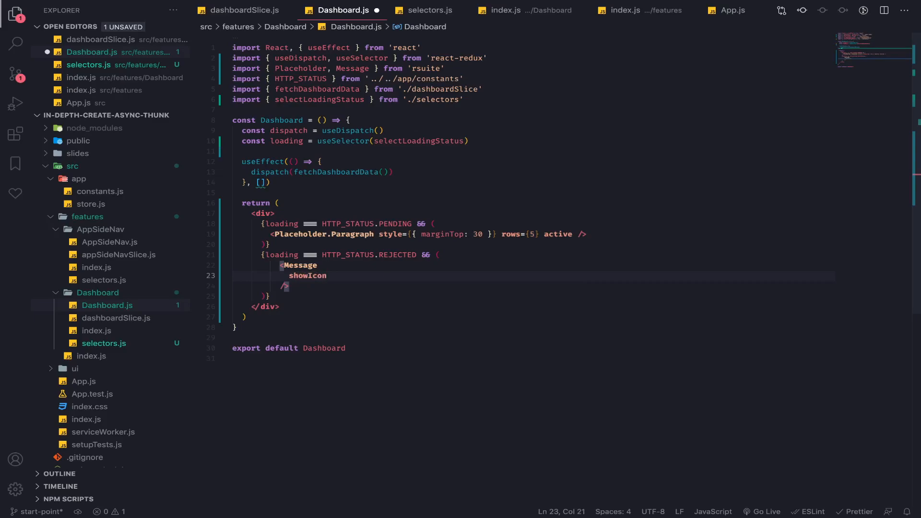
type("closable")
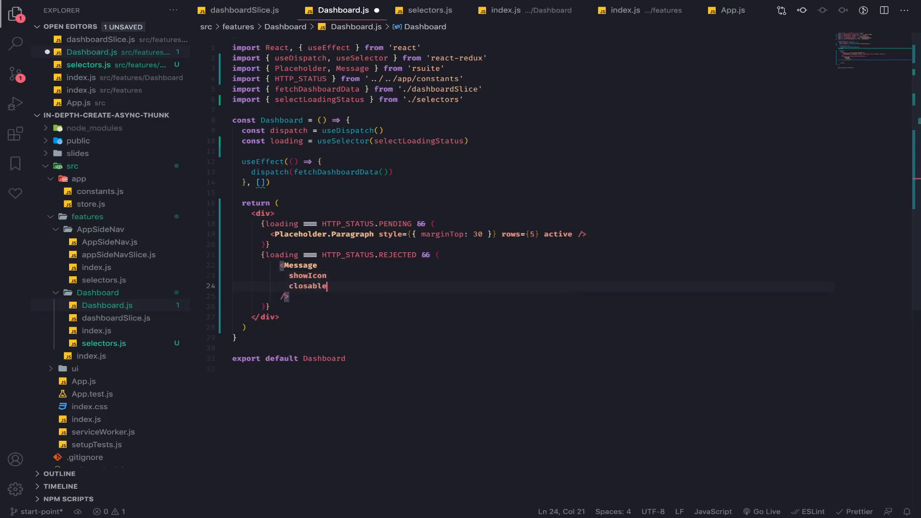
type("type=\"e")
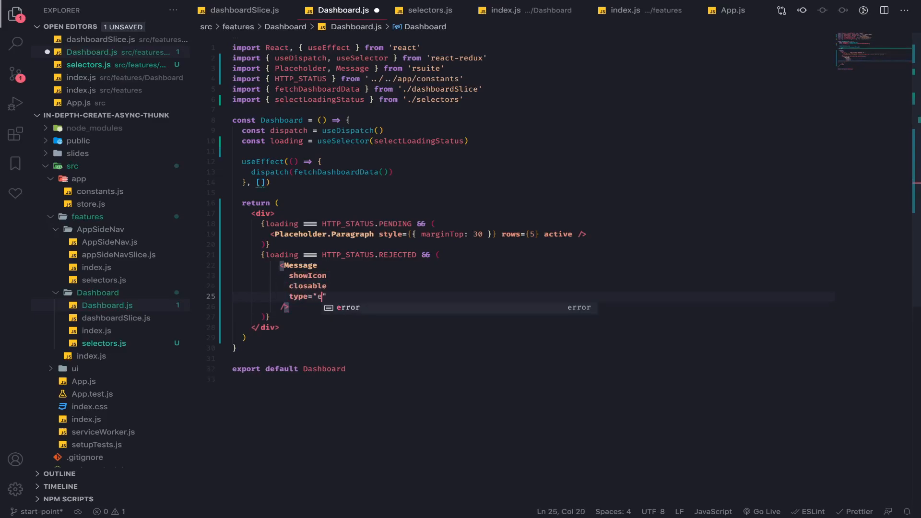
type("title=\"Error\"")
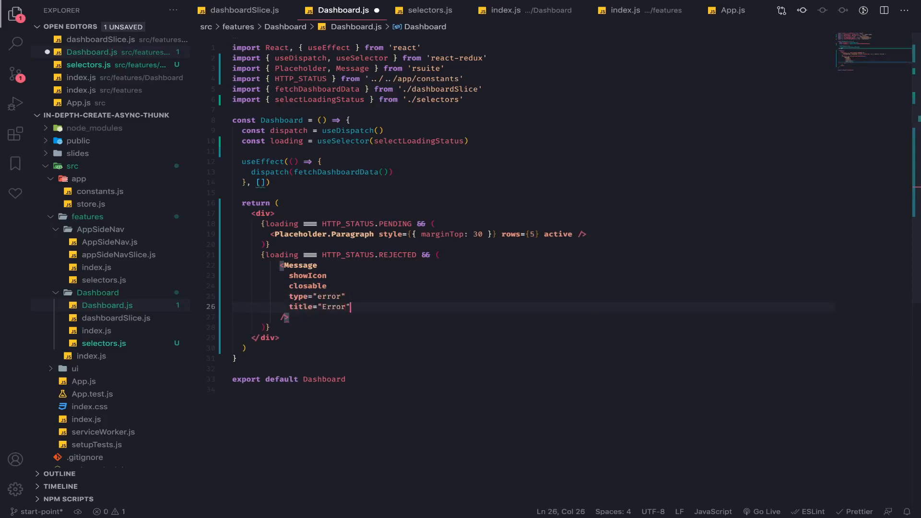
type("dispatch")
type("description=\"")
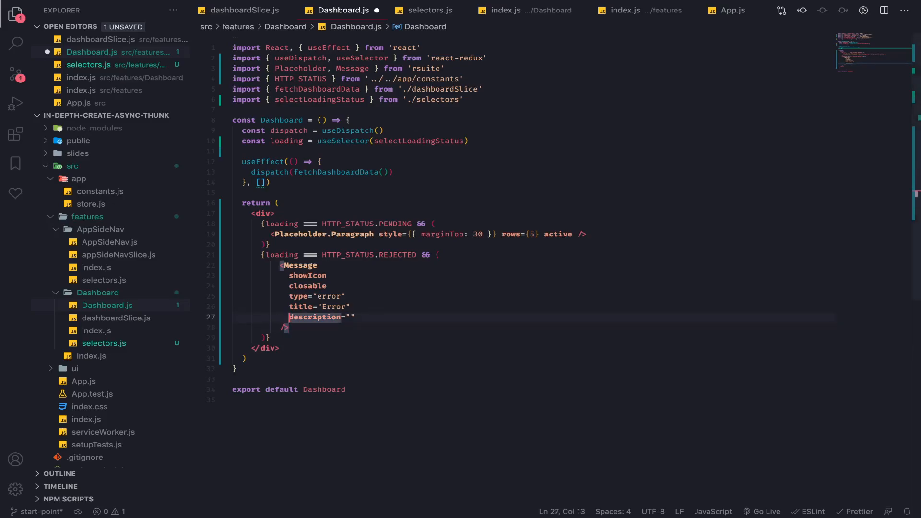
type("TODO display error message from the rest API")
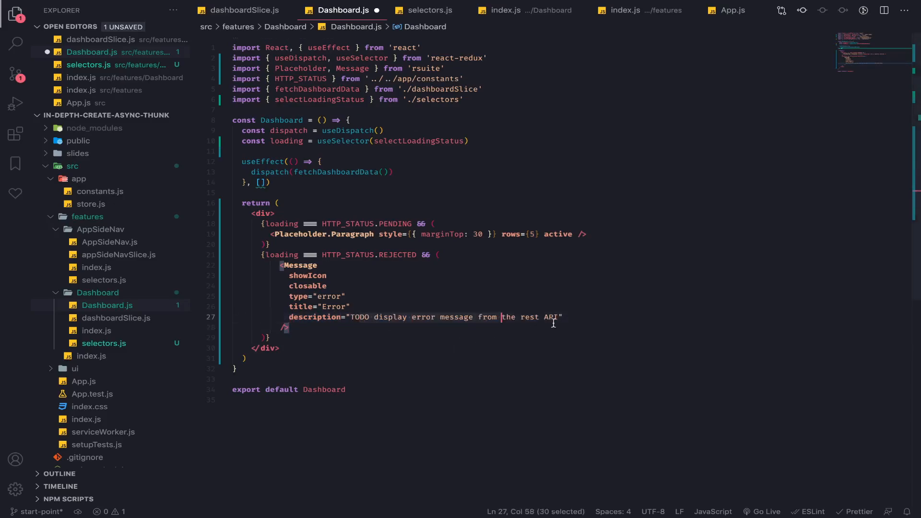
scroll("down", 3)
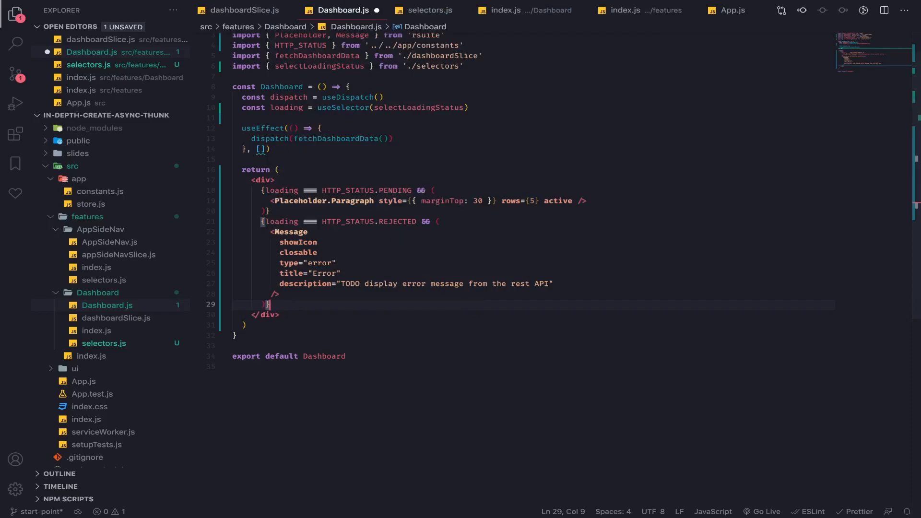
mouse_move(368, 308)
type("{}")
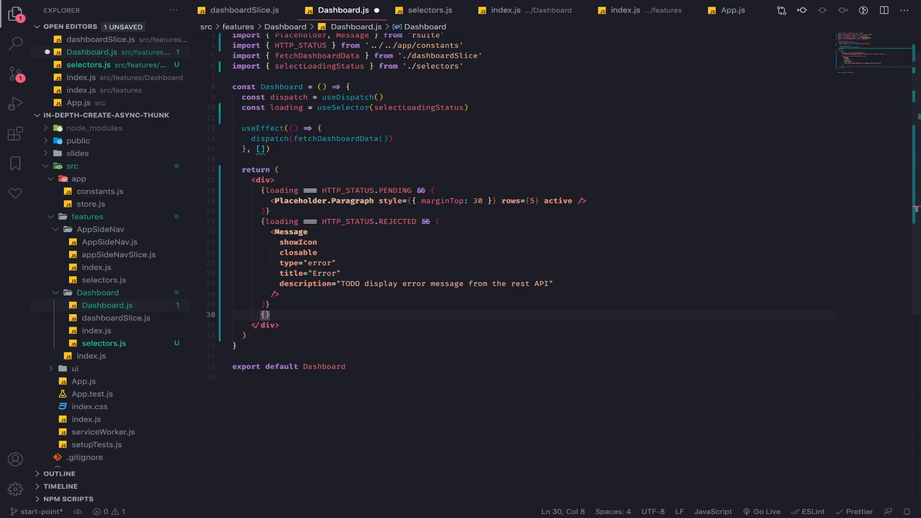
- Add a loading === FULFILLED && condition rendering a closable Message with showIcon
key("enter")
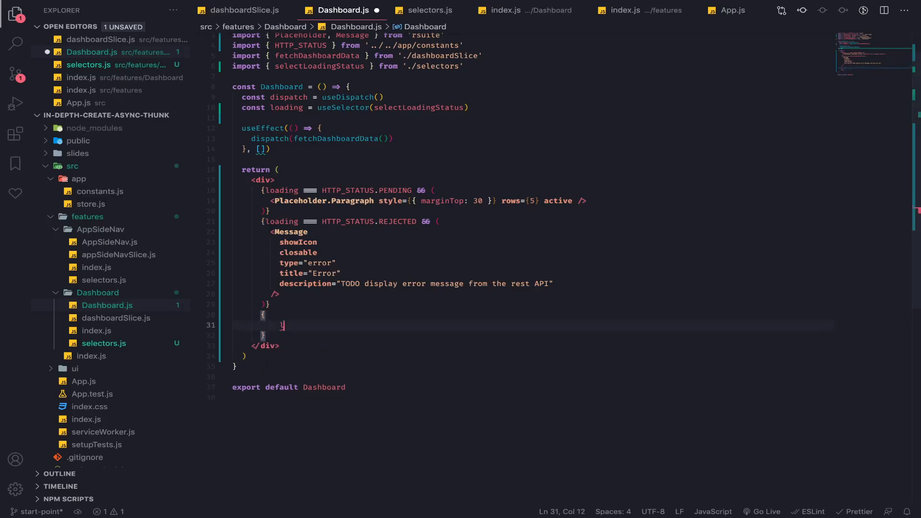
type("loading === HTTP_STATUS.FULFILLED")
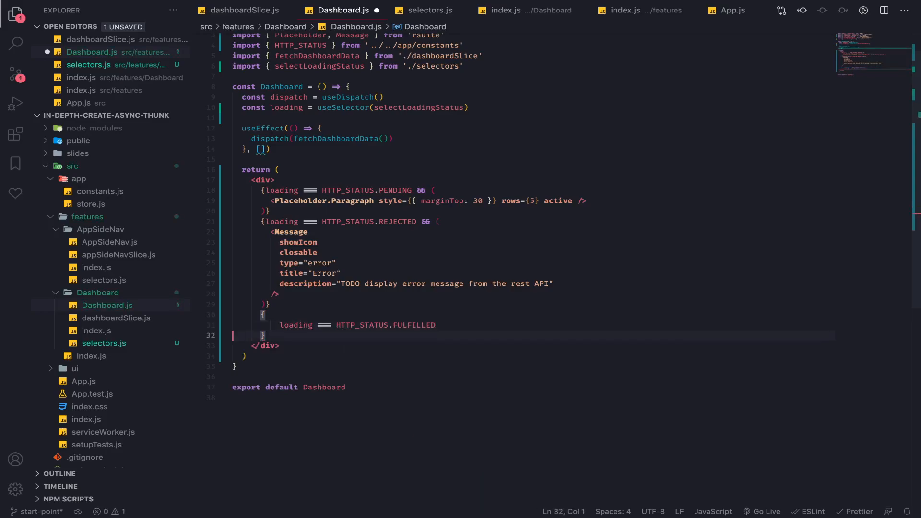
type("&&")
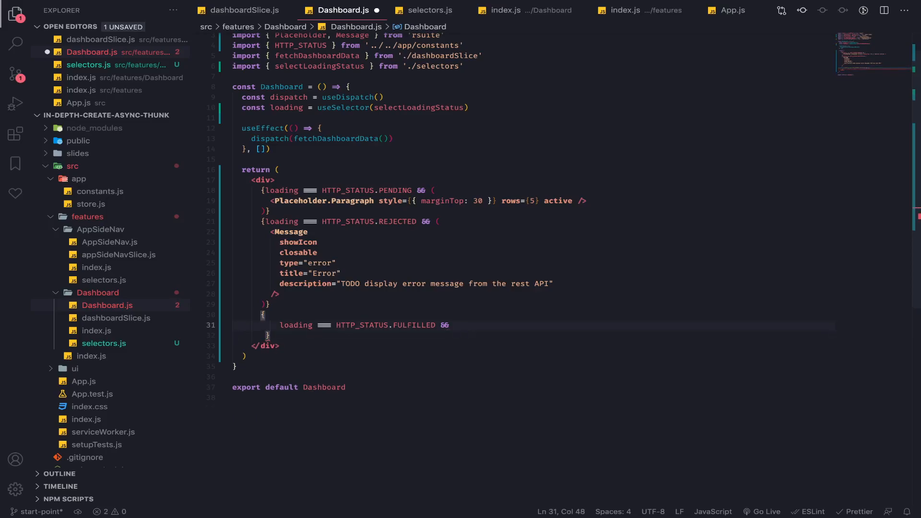
type("<Messag e />}")
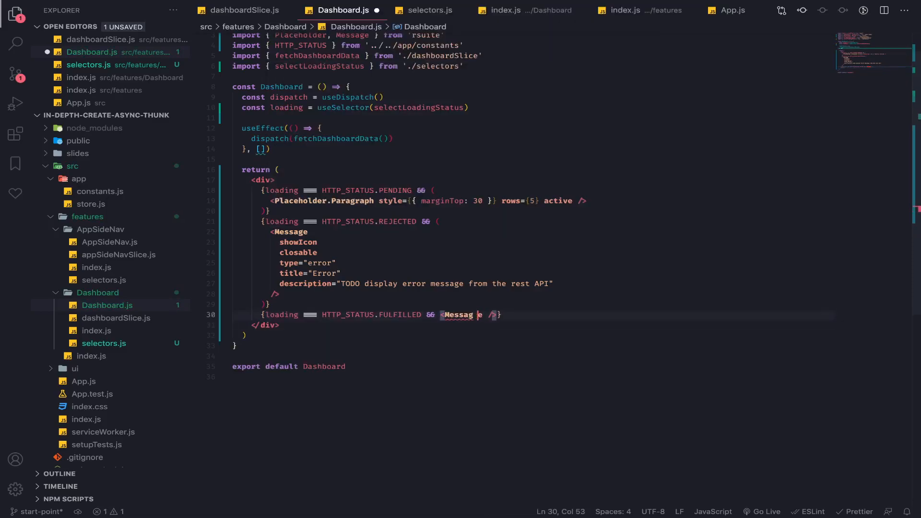
type("showIcon")
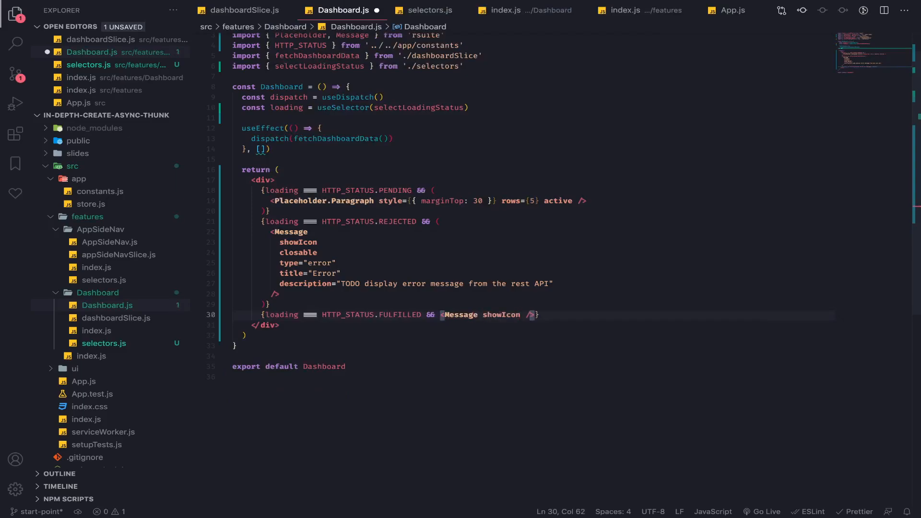
type("closable")
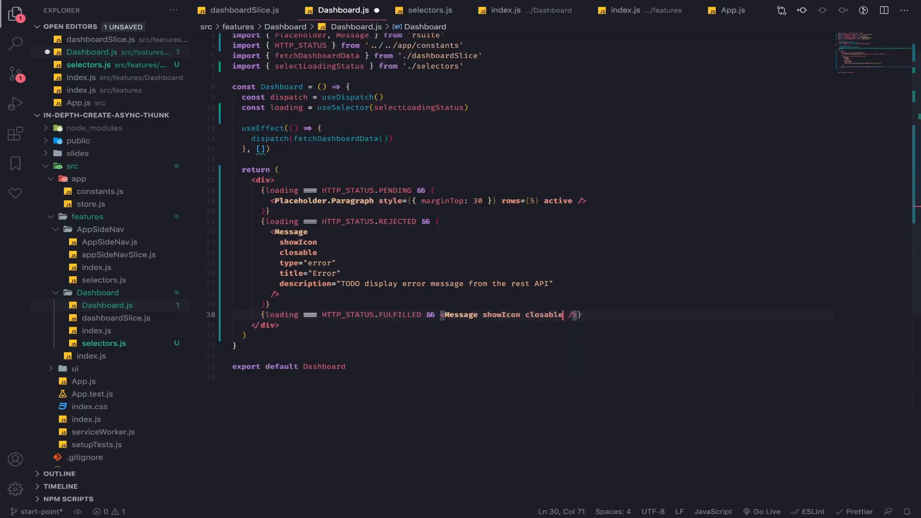
type("={true")
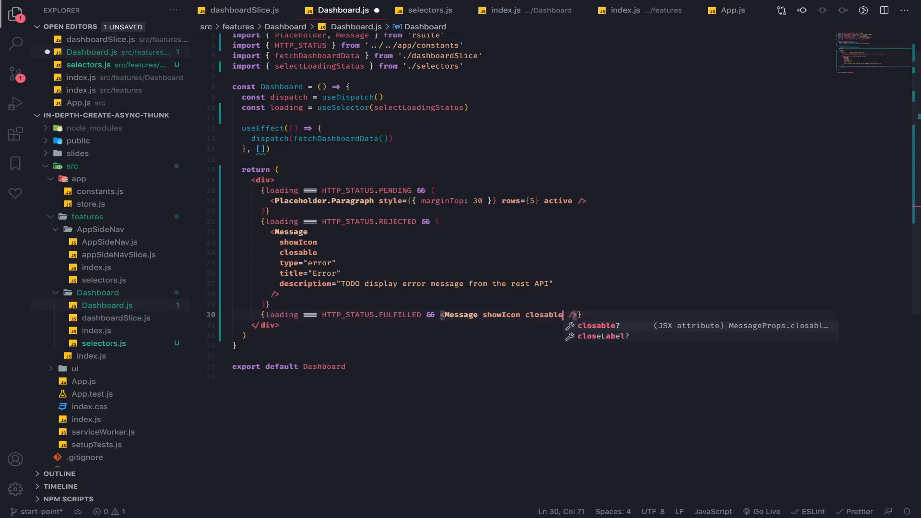
- Give the Message type success, title Success and description 'Fetched data correctly'
type("type")
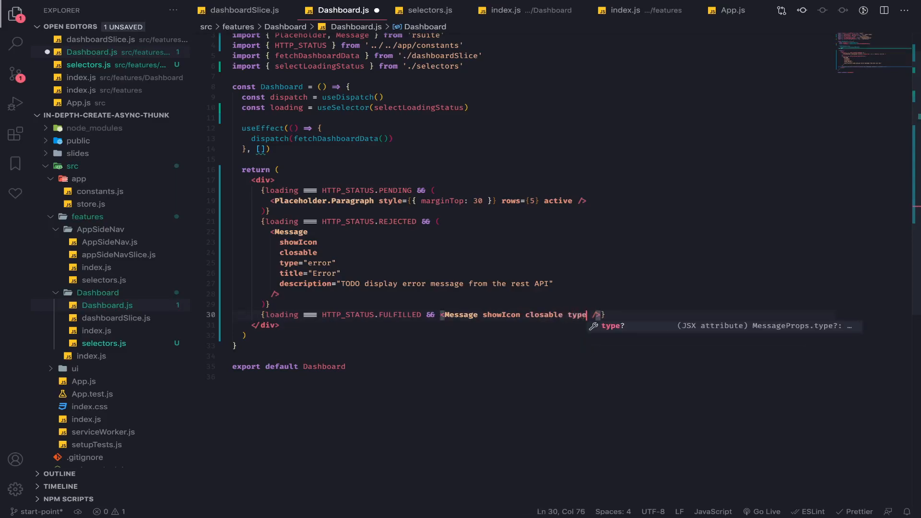
type("=\"")
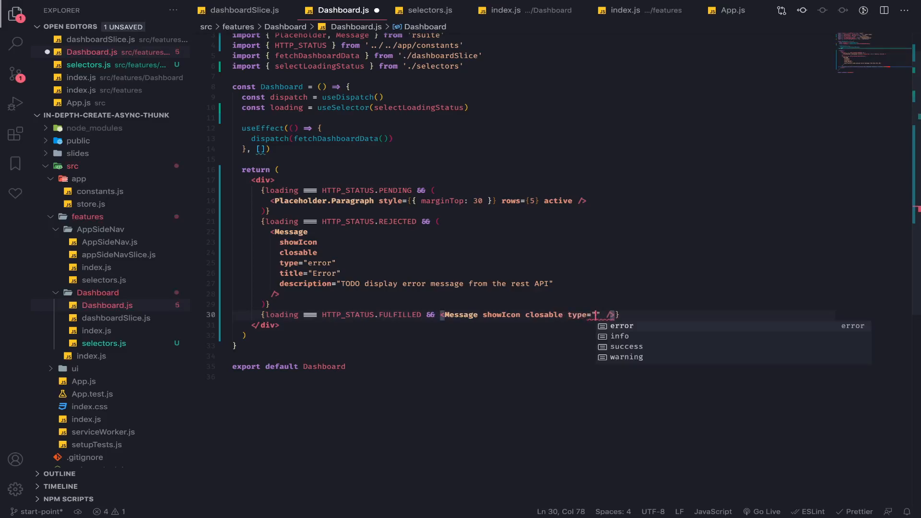
type("success title=")
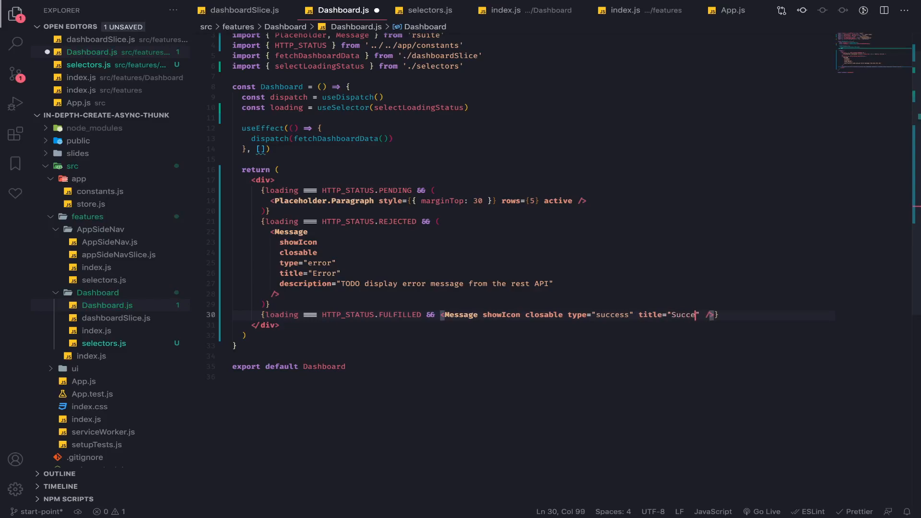
type("Success d")
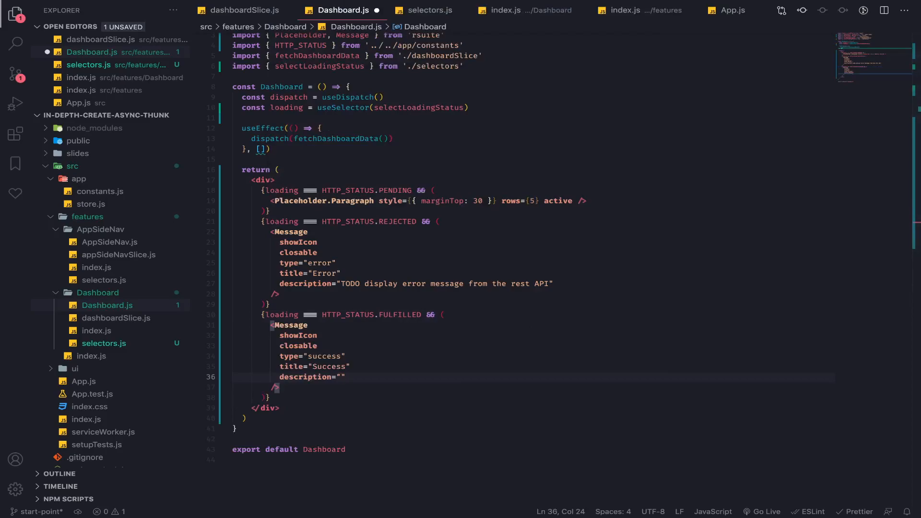
type("Fetched data correctly")
type("DashboardCards")
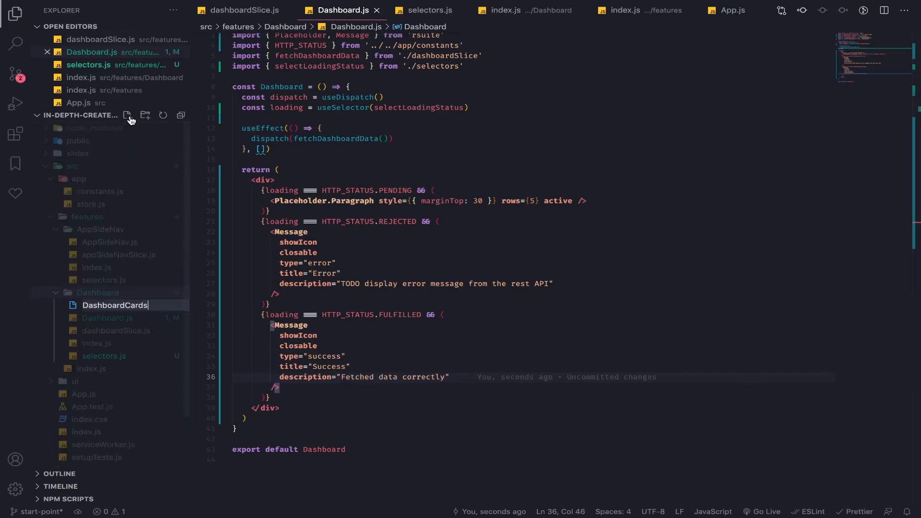
- Create DashboardCards.js reading data from state.dashboard.data via useSelector
key("Enter")
type("import { Panel, Row, Col } from 'rsuite'")
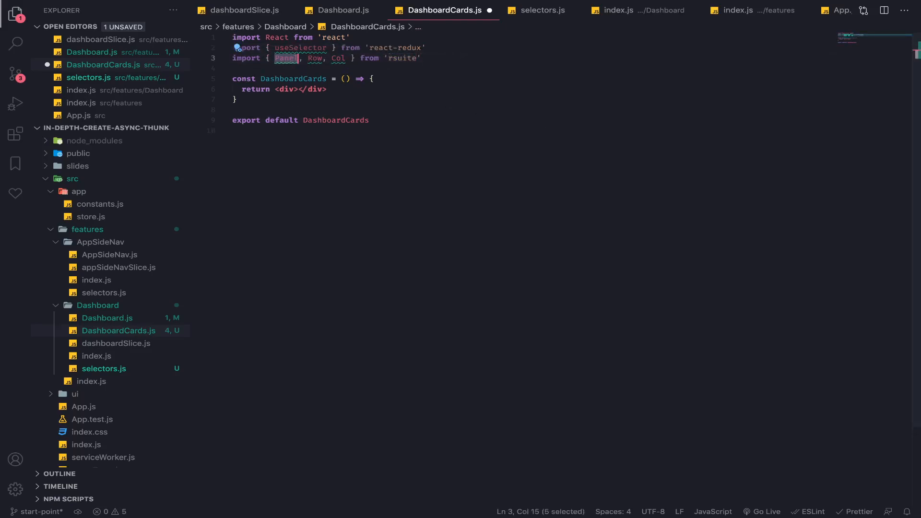
mouse_move(435, 93)
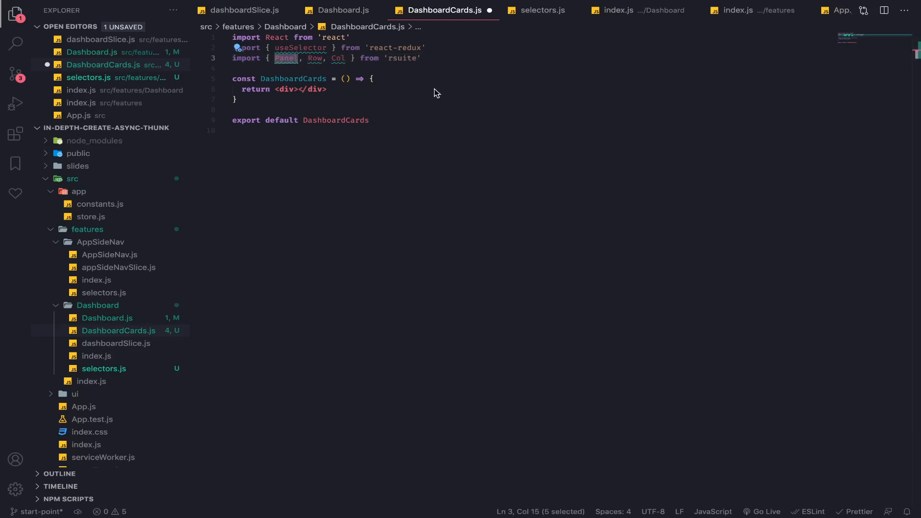
type("const data = useSelector((state) => state.dashboard.data)")
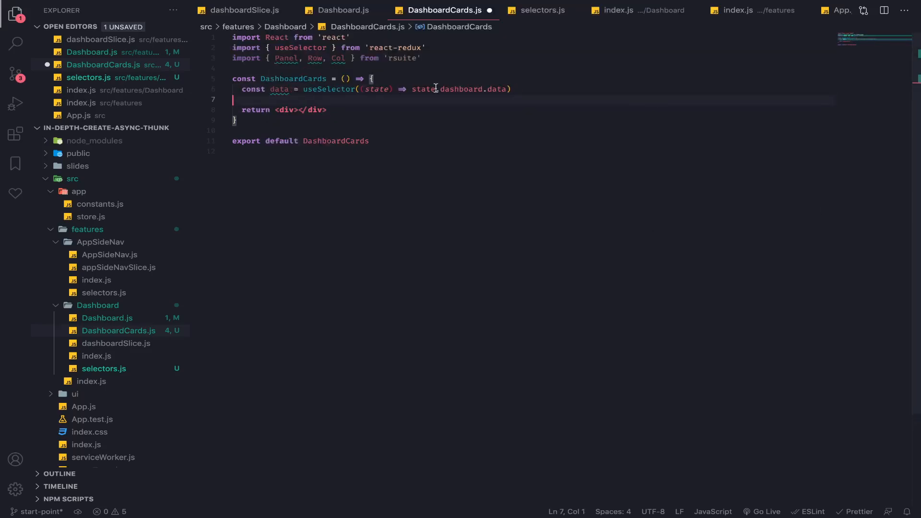
double_click(423, 88)
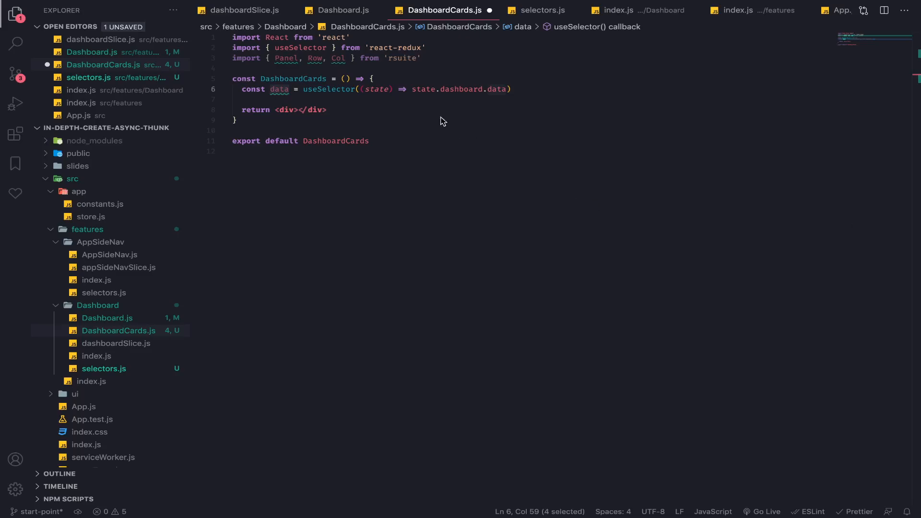
- Return a Row mapping data into Col Panels listing Type, Longitude, Latitude and Suffix
left_click(285, 109)
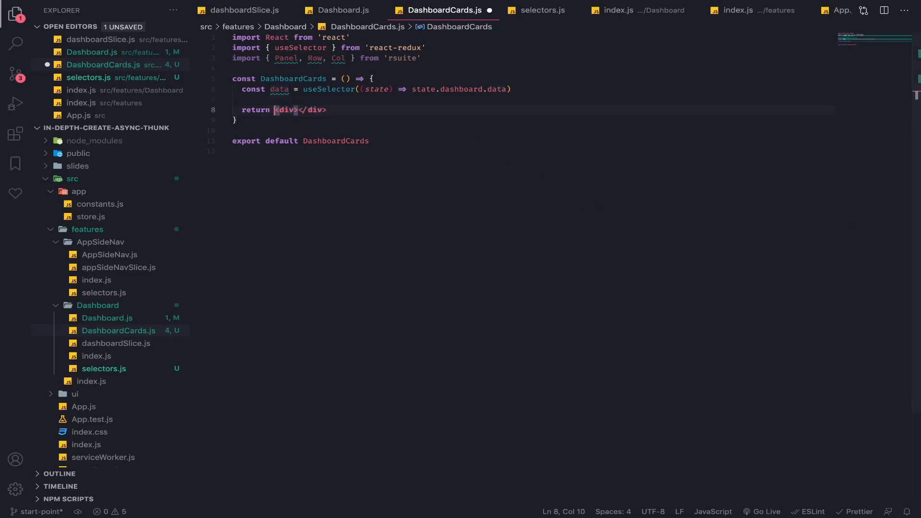
type("Row")
type("{")
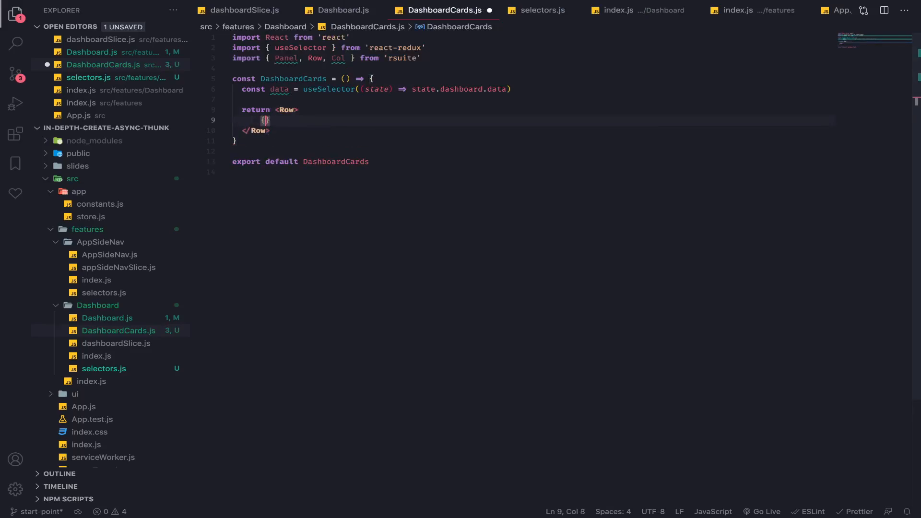
type("data.map()")
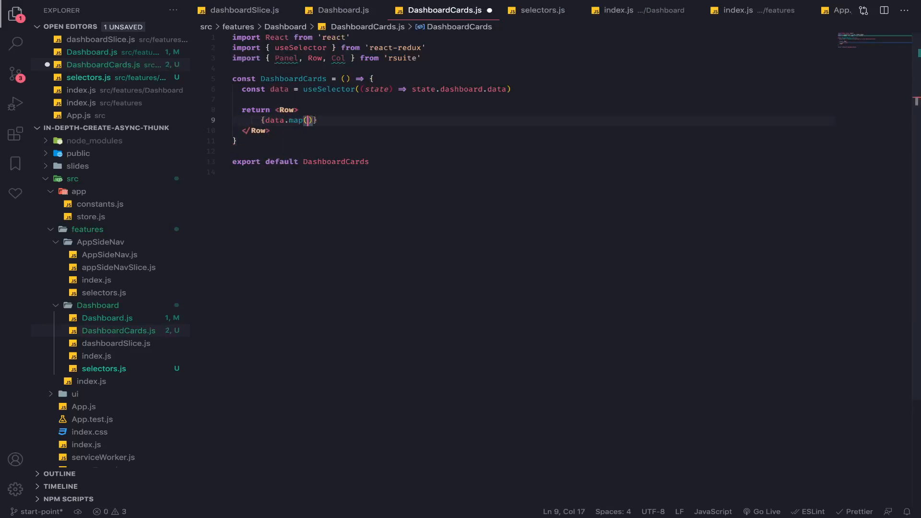
type("() => {")
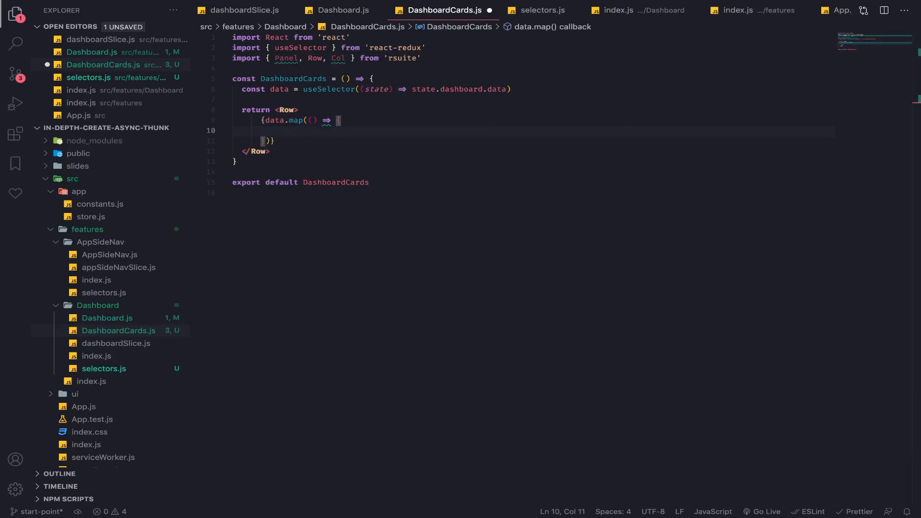
mouse_move(331, 154)
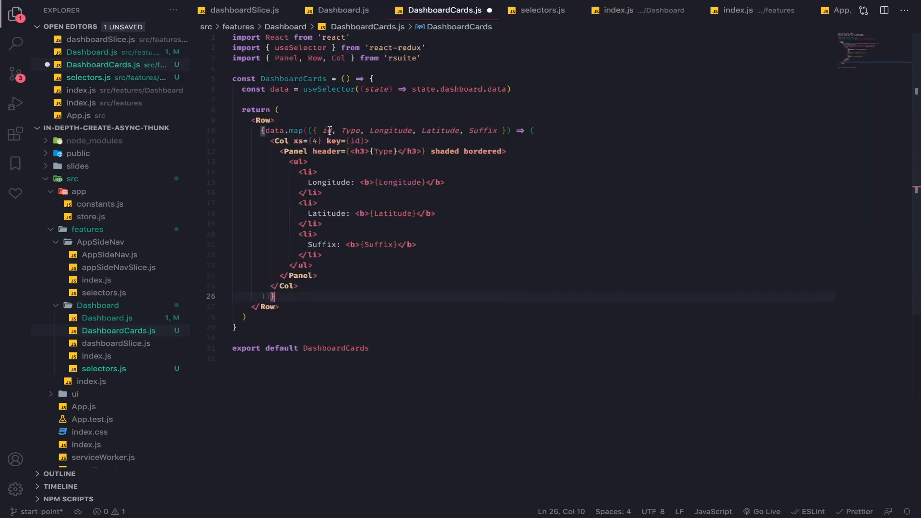
double_click(351, 130)
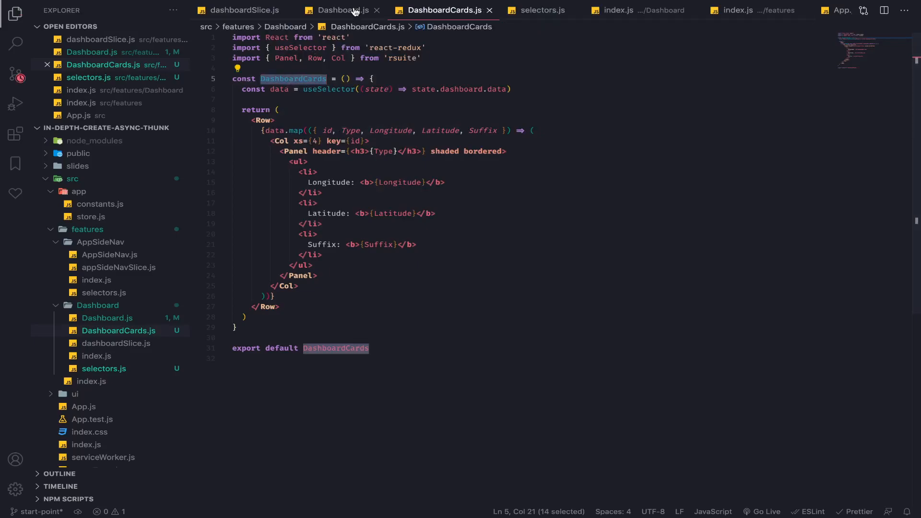
- Import DashboardCards into Dashboard.js and render it in a fragment beneath the success Message
left_click(339, 10)
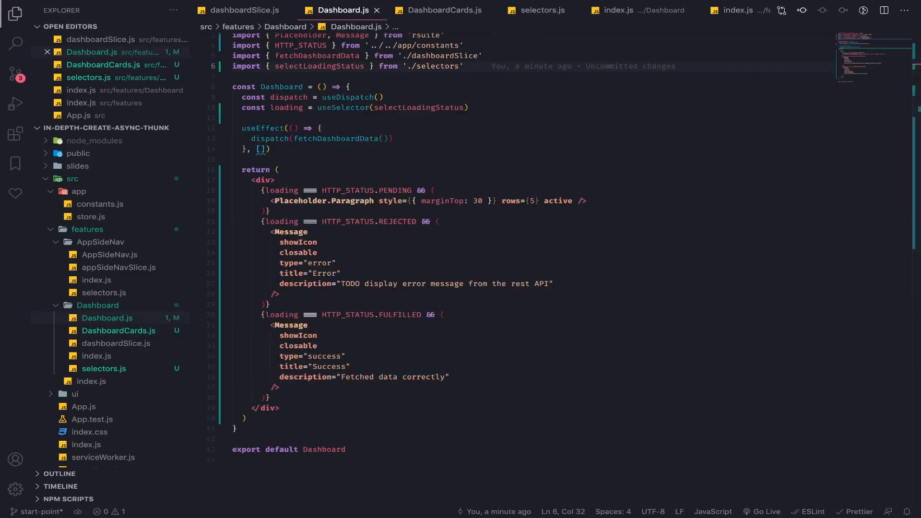
type("import DashboardCards from './DashboardCards'")
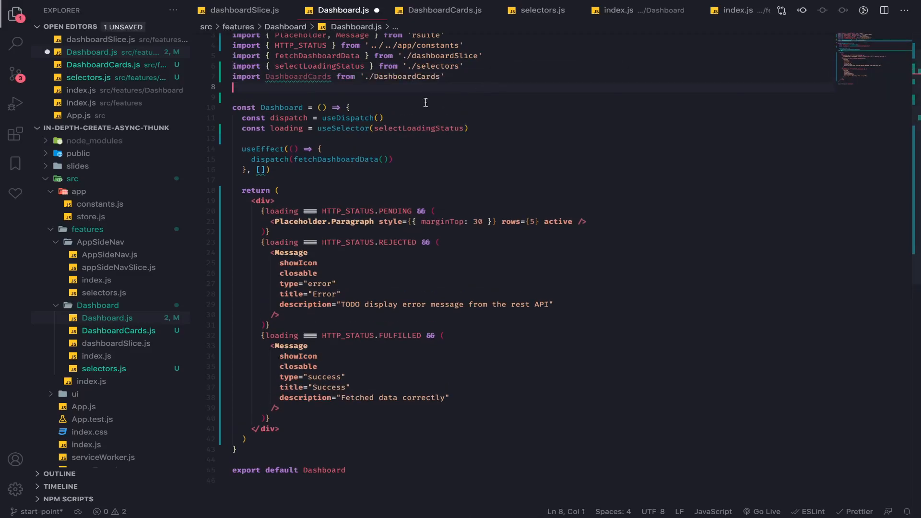
left_click_drag(282, 365, 280, 408)
type("<DashboardCards />")
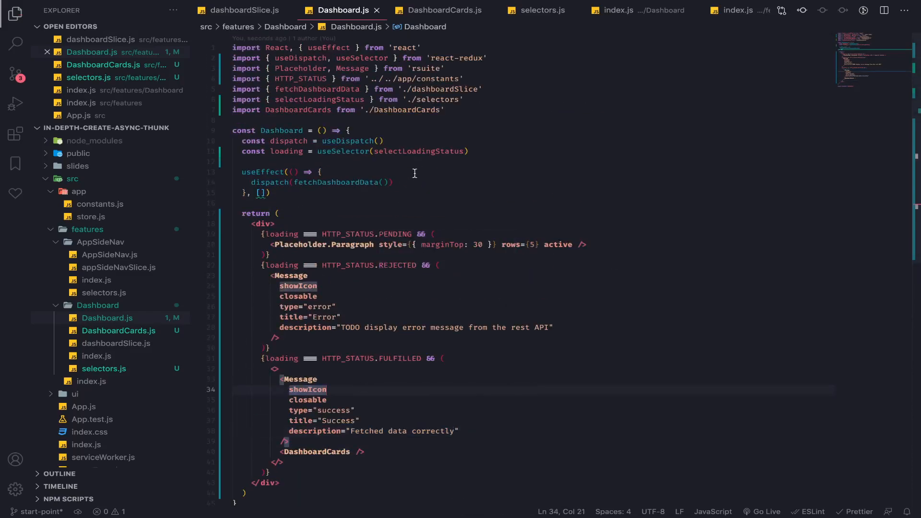
left_click(595, 14)
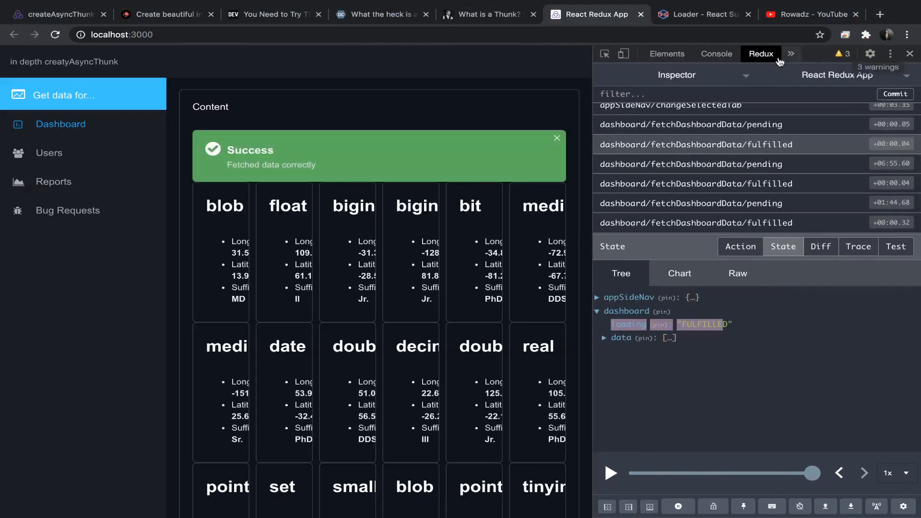
- Close DevTools and scroll the full-width dashboard card grid in Chrome
left_click(910, 54)
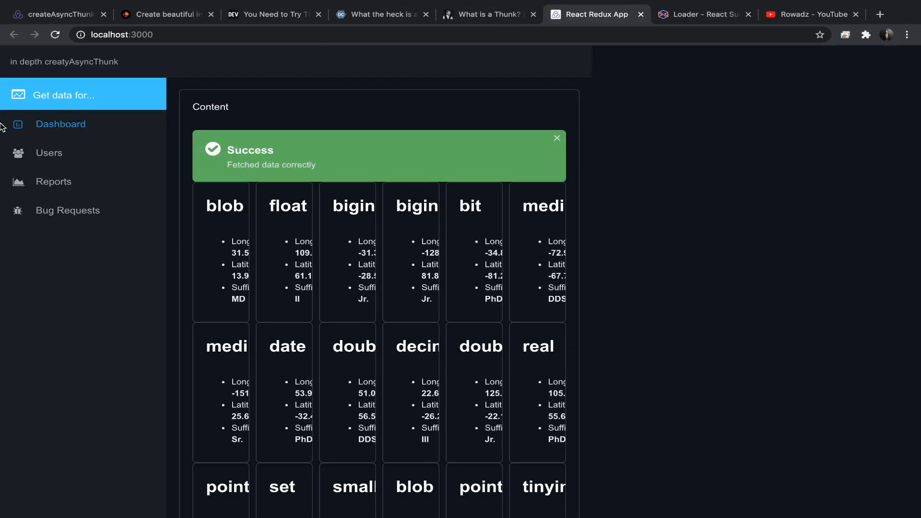
left_click(49, 153)
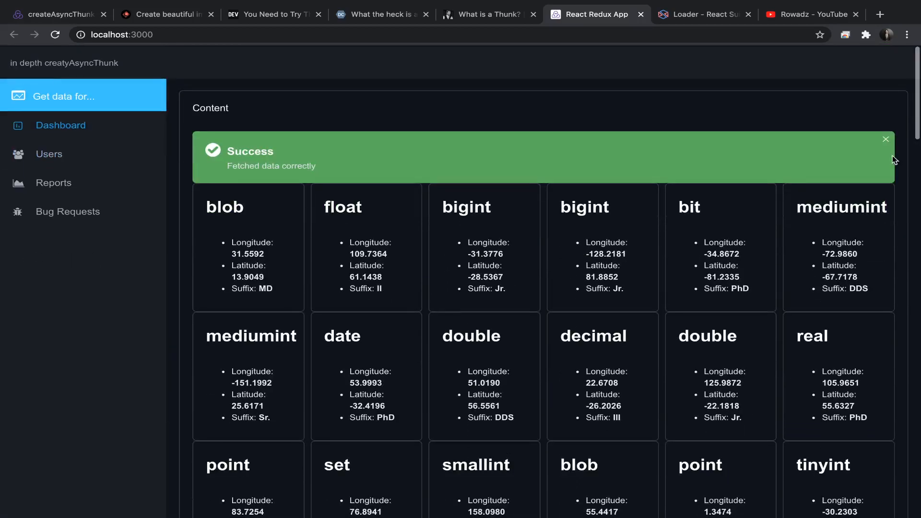
scroll("down", 3)
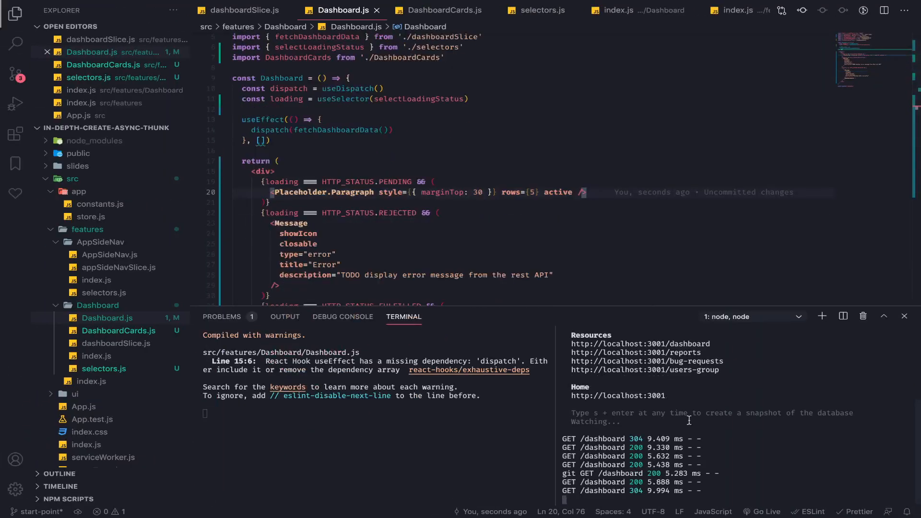
mouse_move(747, 427)
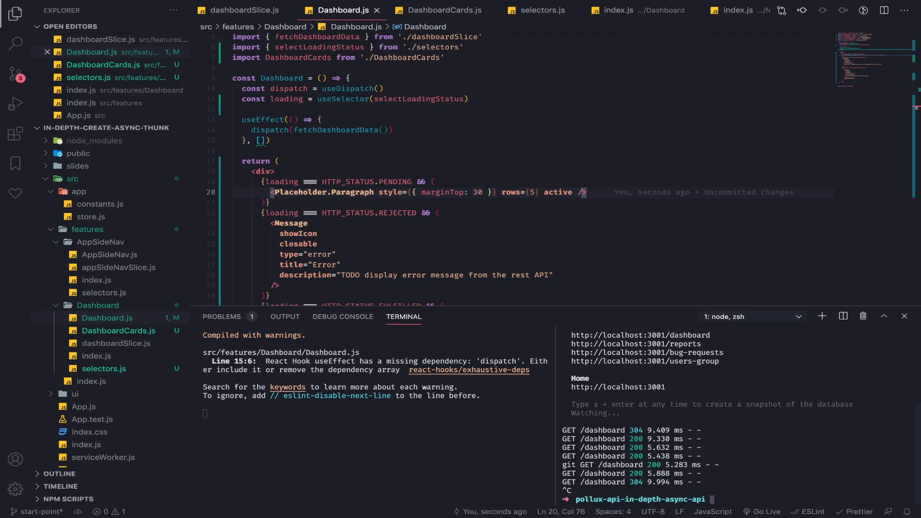
- Restart the mock API in the terminal with npm run dev -- --delay 4000
type("npm")
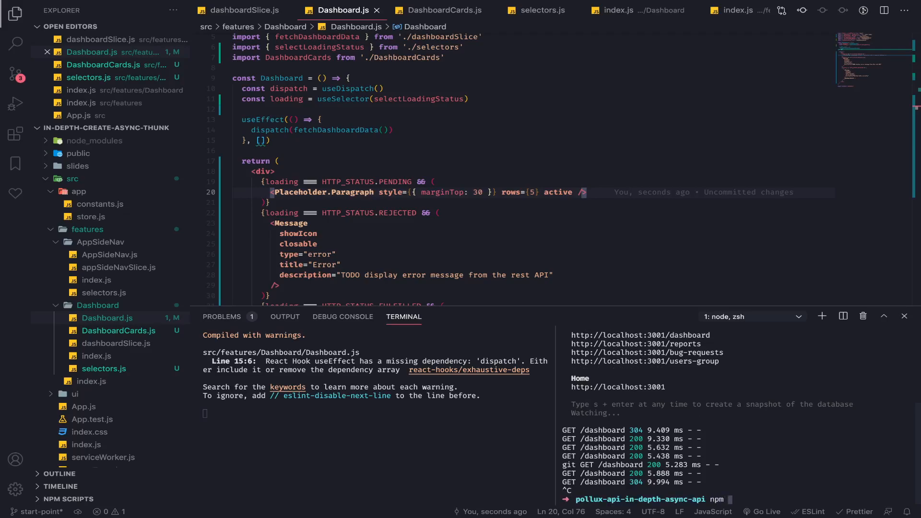
type("run dev -- a")
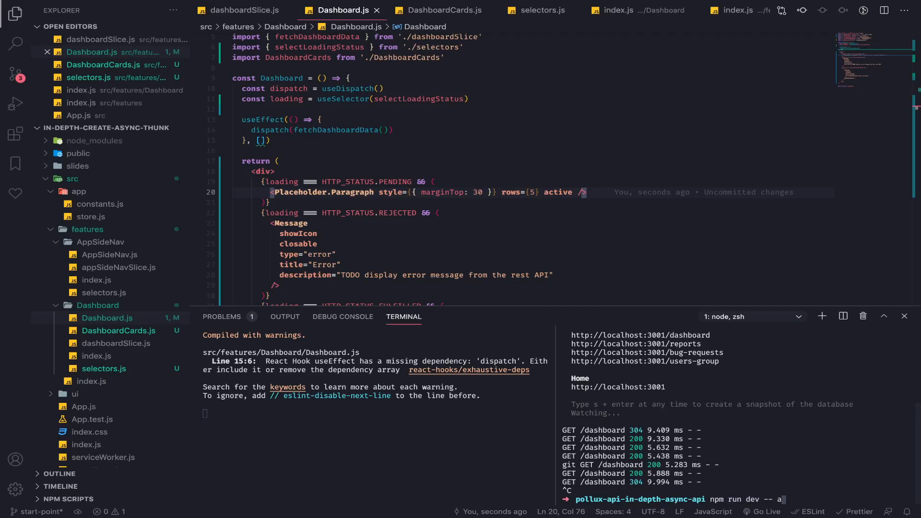
type("=1")
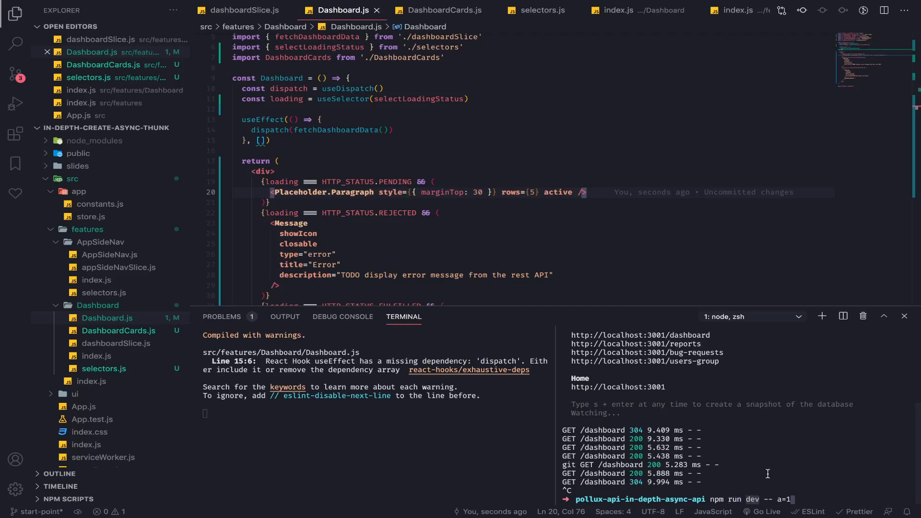
mouse_move(766, 474)
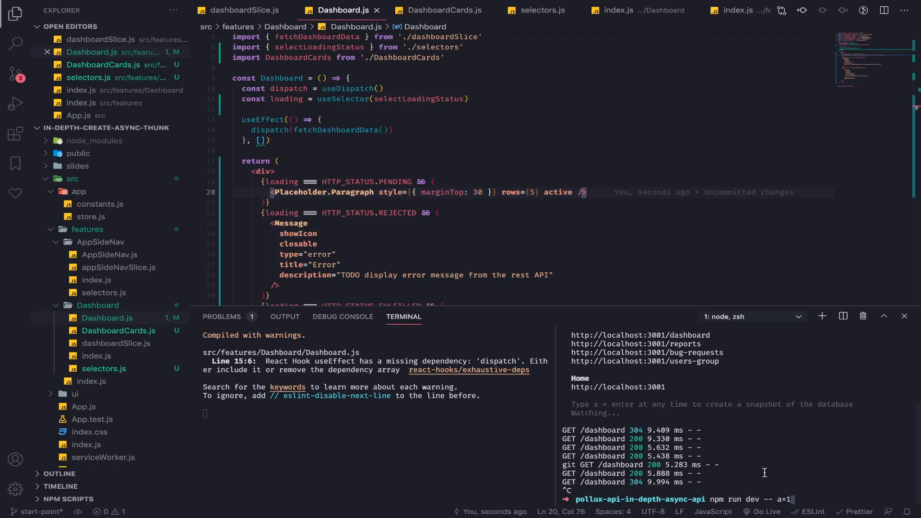
type("--")
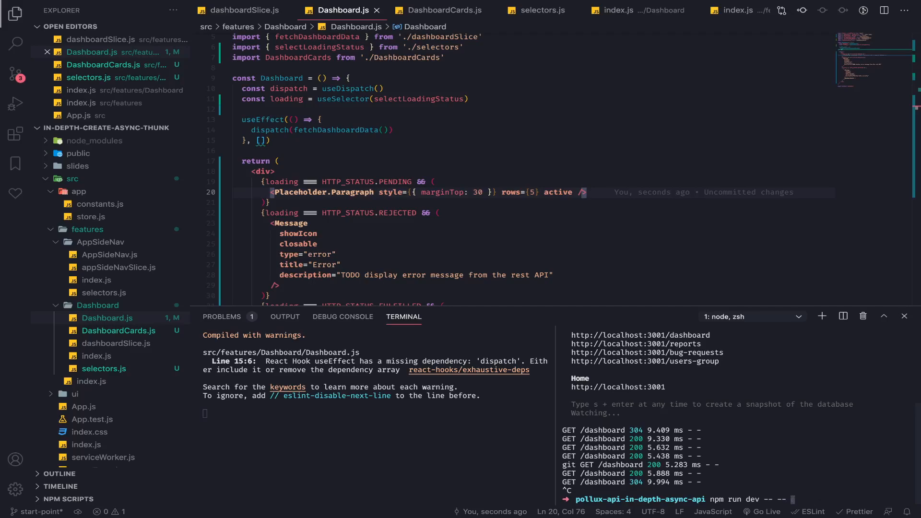
type("delay=")
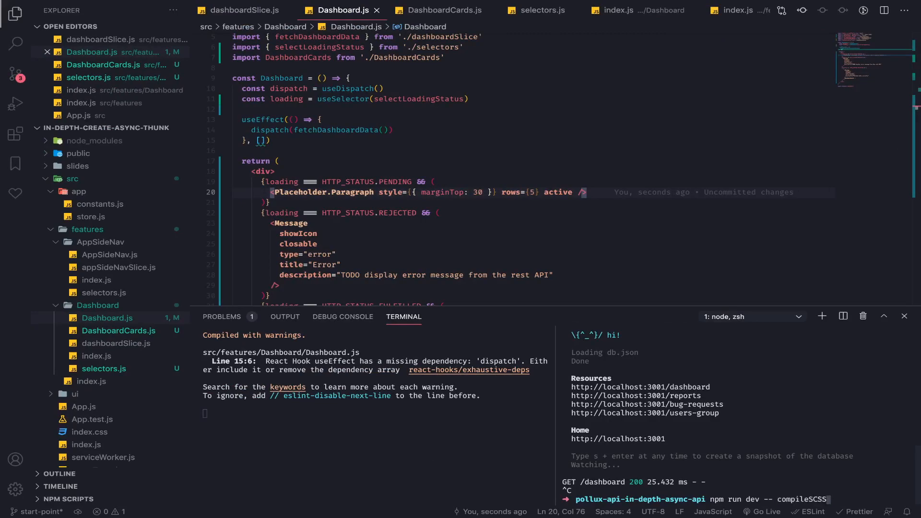
type("--delay 4000")
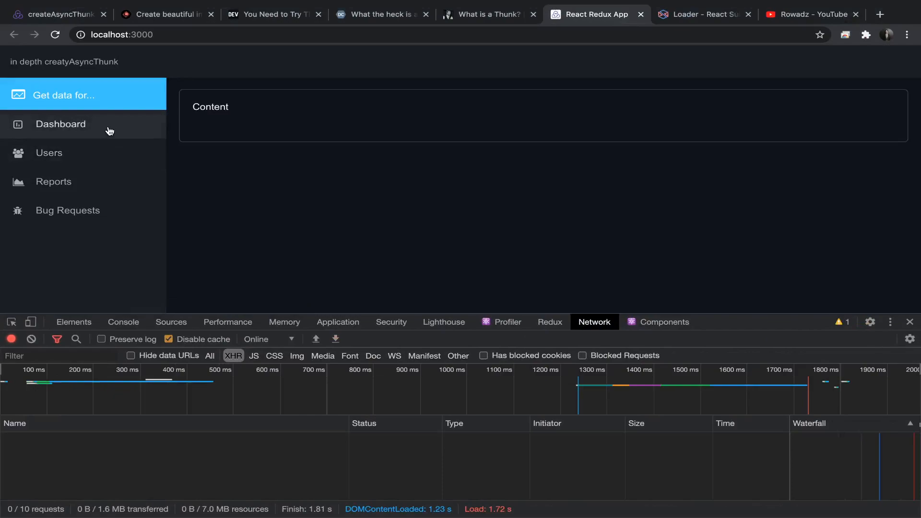
- Reload the Dashboard to see cards after the 4 s fetch, then the Error message on failed requests
left_click(60, 123)
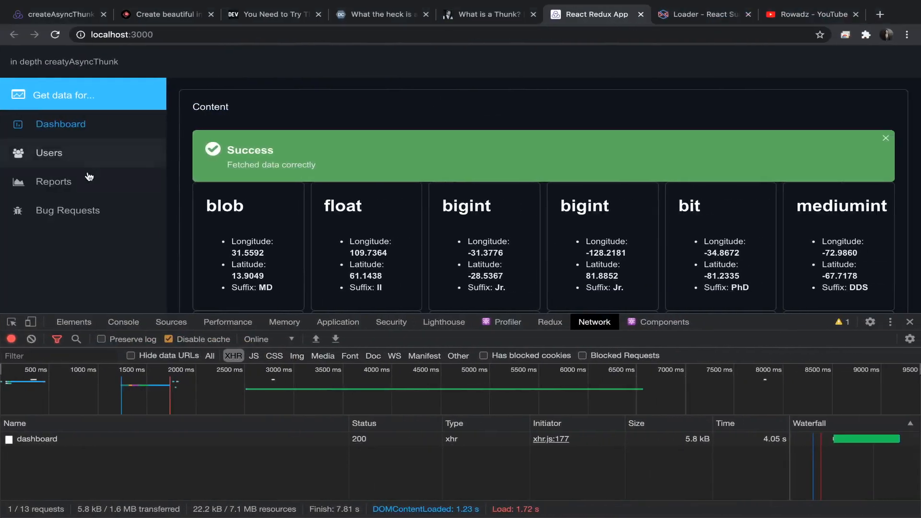
left_click(60, 124)
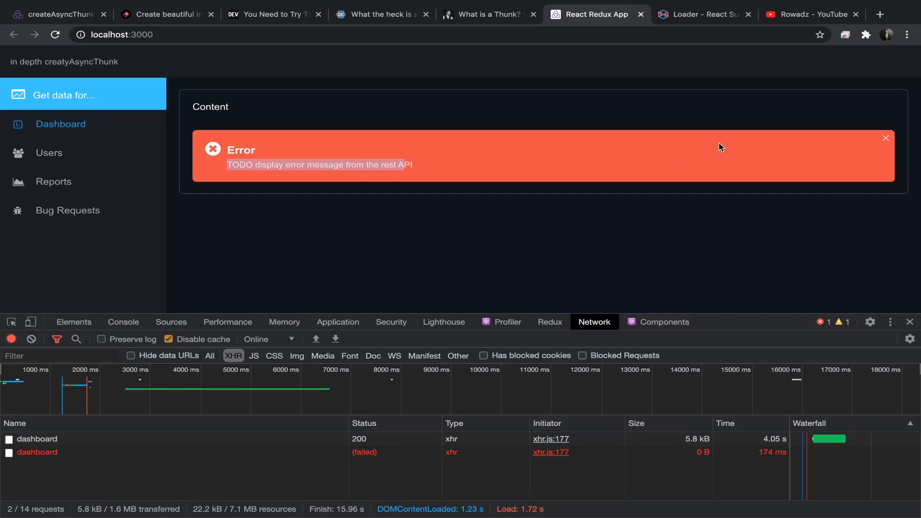
left_click(886, 138)
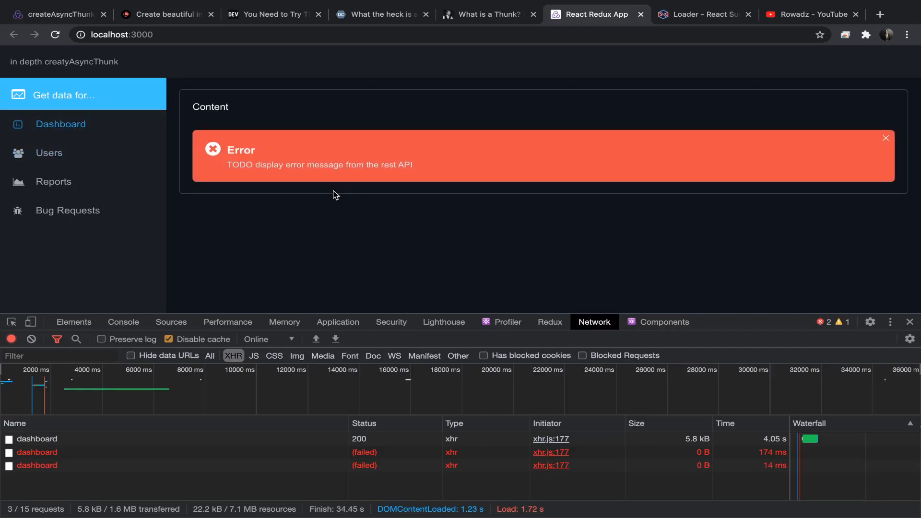
left_click(55, 14)
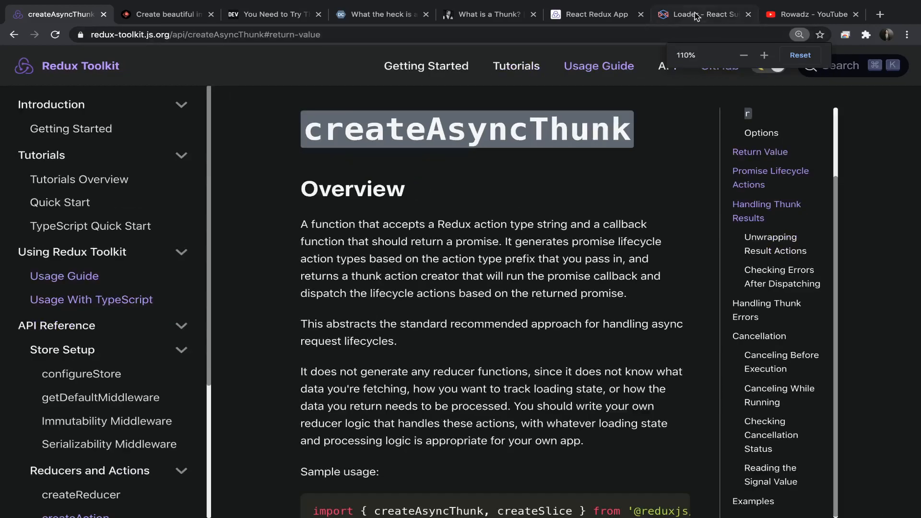
- Review the createAsyncThunk docs' Reading the Signal Value and Canceling Before Execution sections
left_click(597, 15)
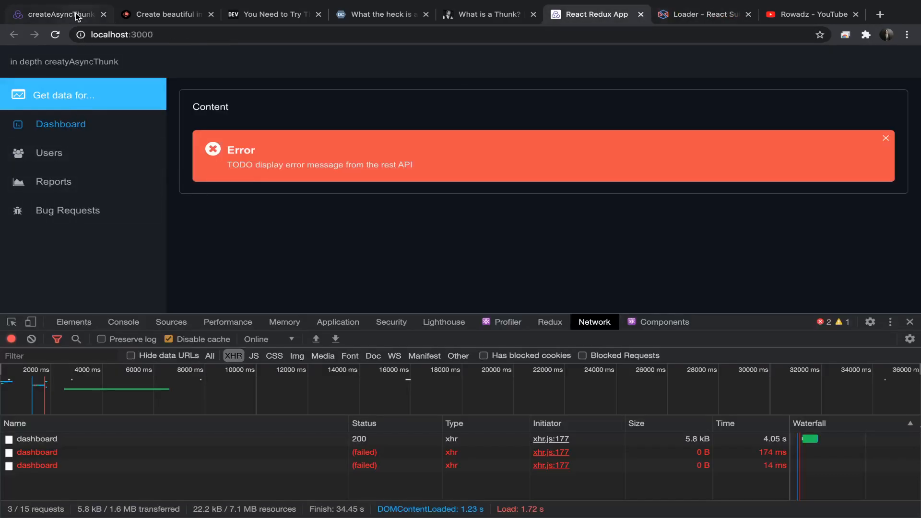
left_click(53, 15)
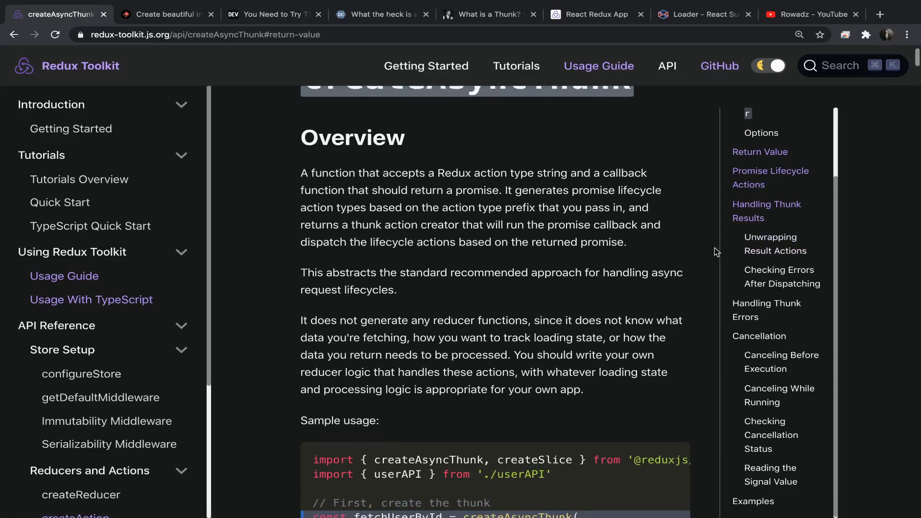
scroll("down", 3)
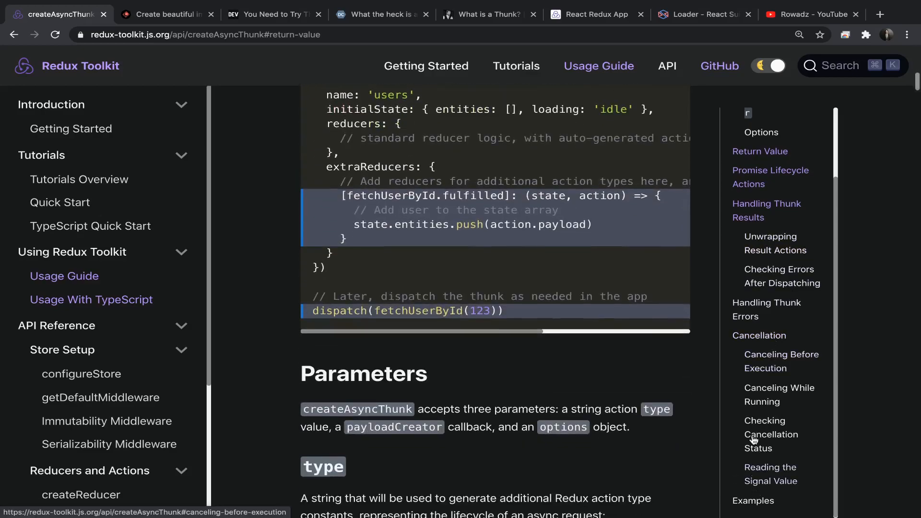
scroll("down", 3)
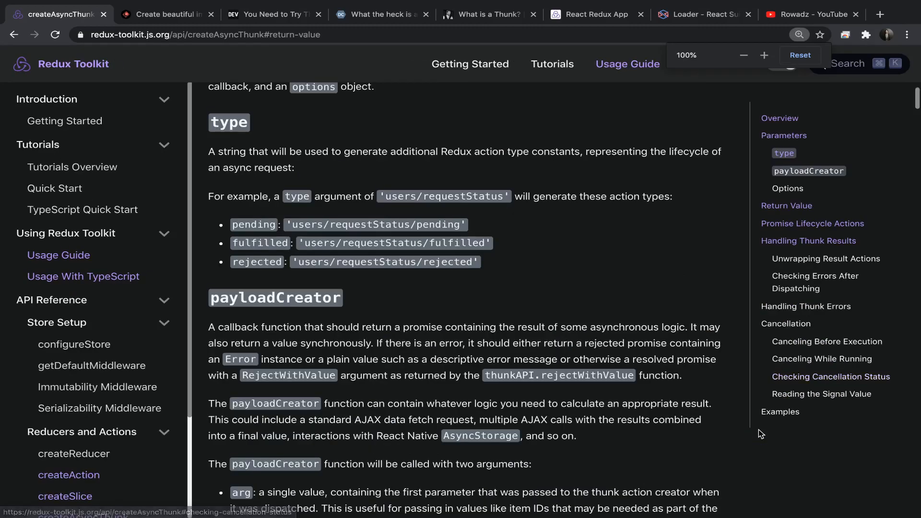
left_click(822, 393)
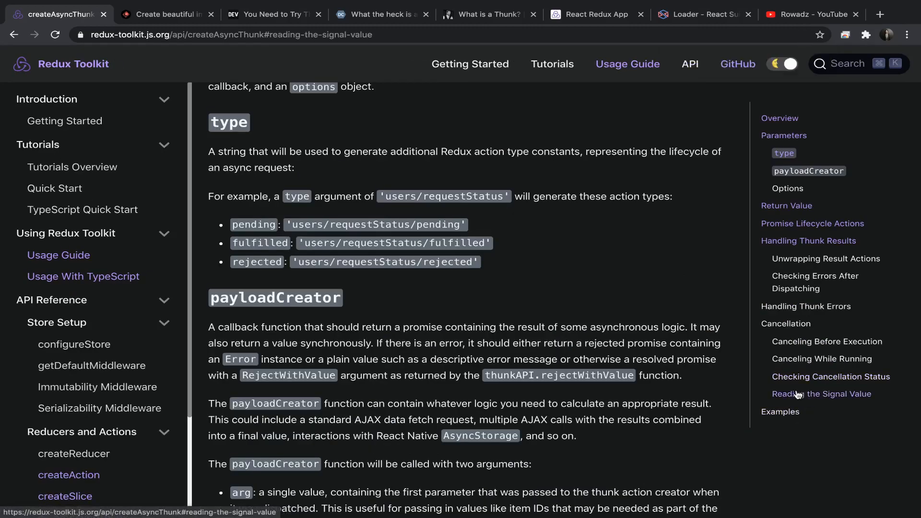
left_click(821, 394)
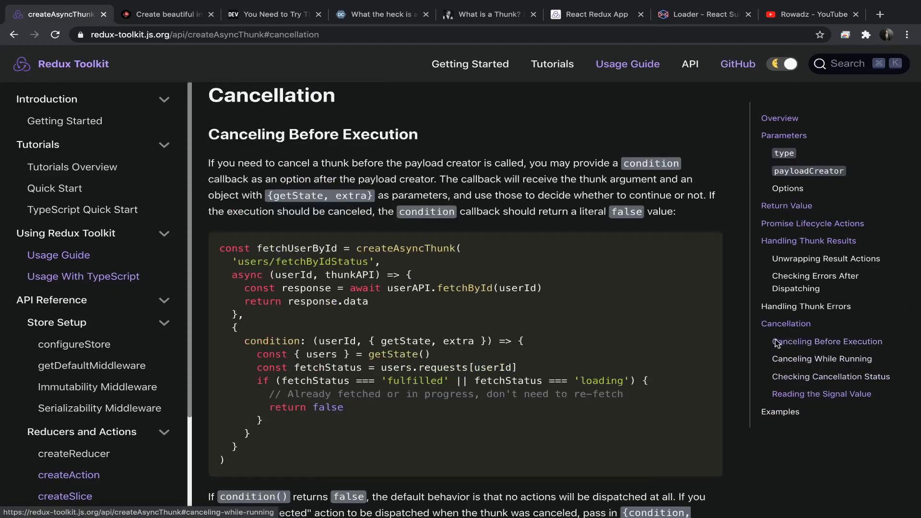
- Read the Handling Thunk Errors section, then return to the app showing the Error message
left_click(807, 306)
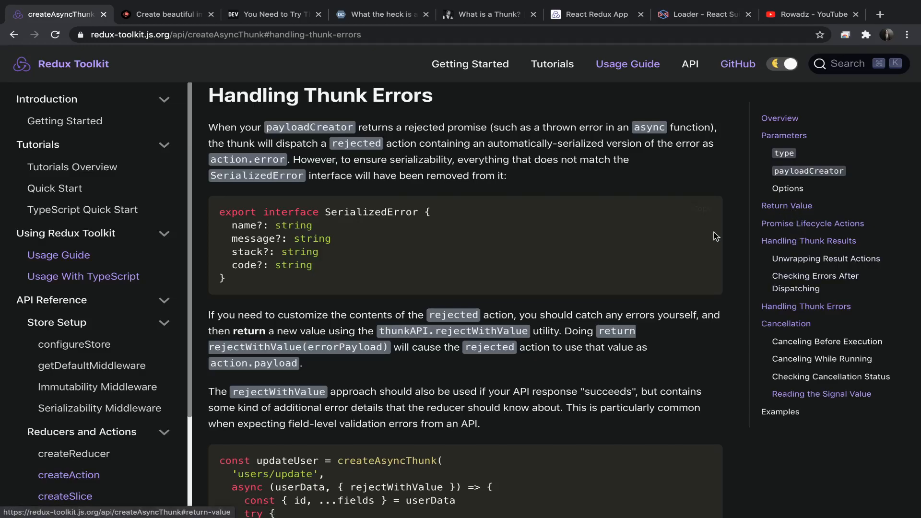
scroll("down", 3)
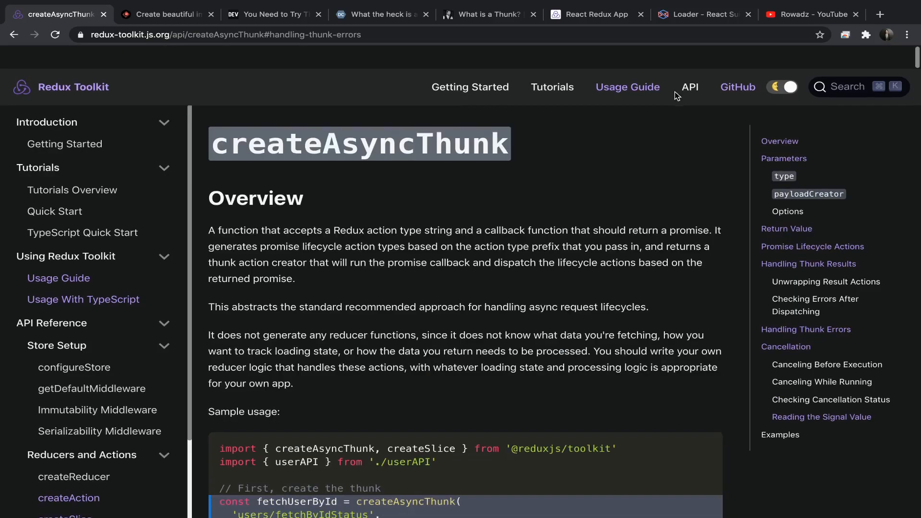
left_click(596, 14)
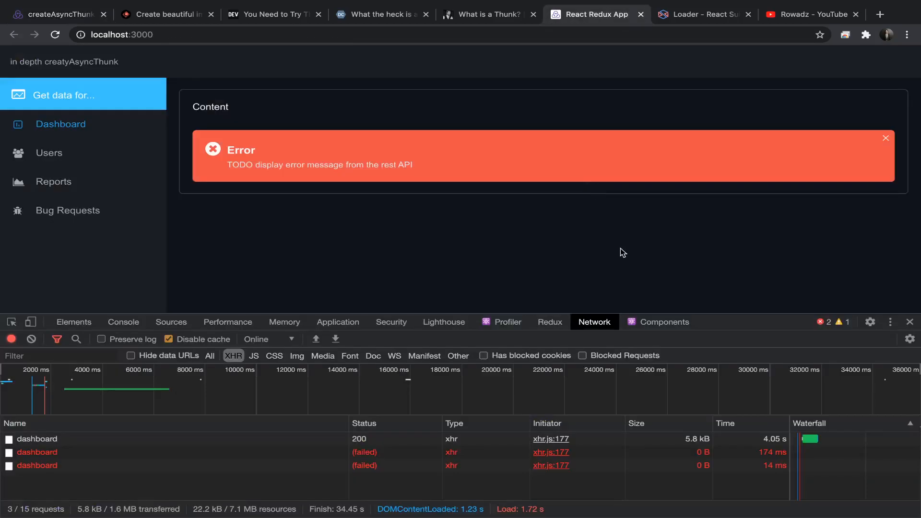